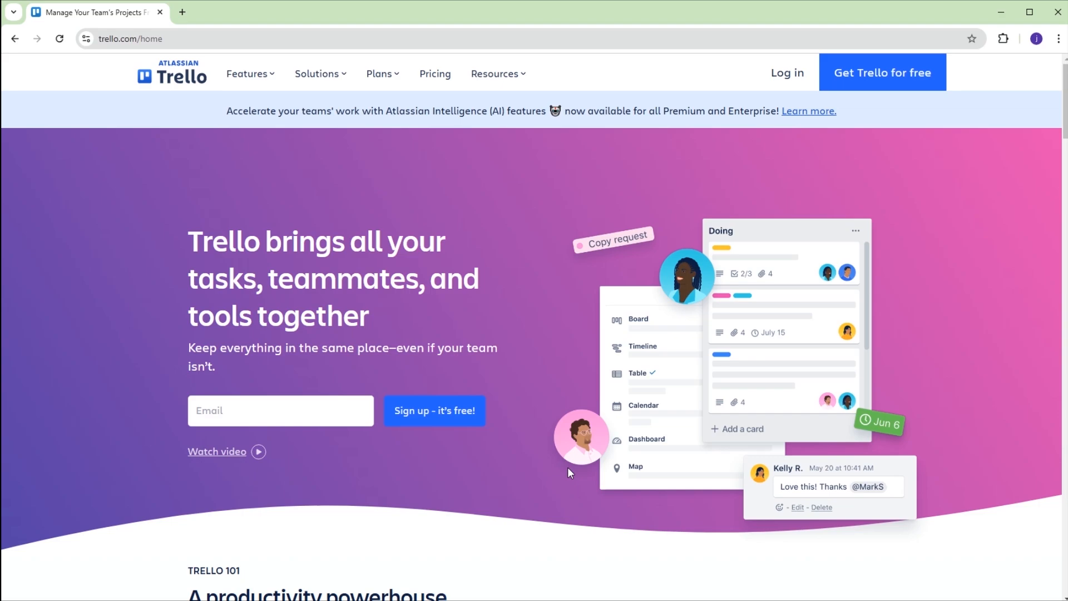
pyautogui.moveTo(882, 72)
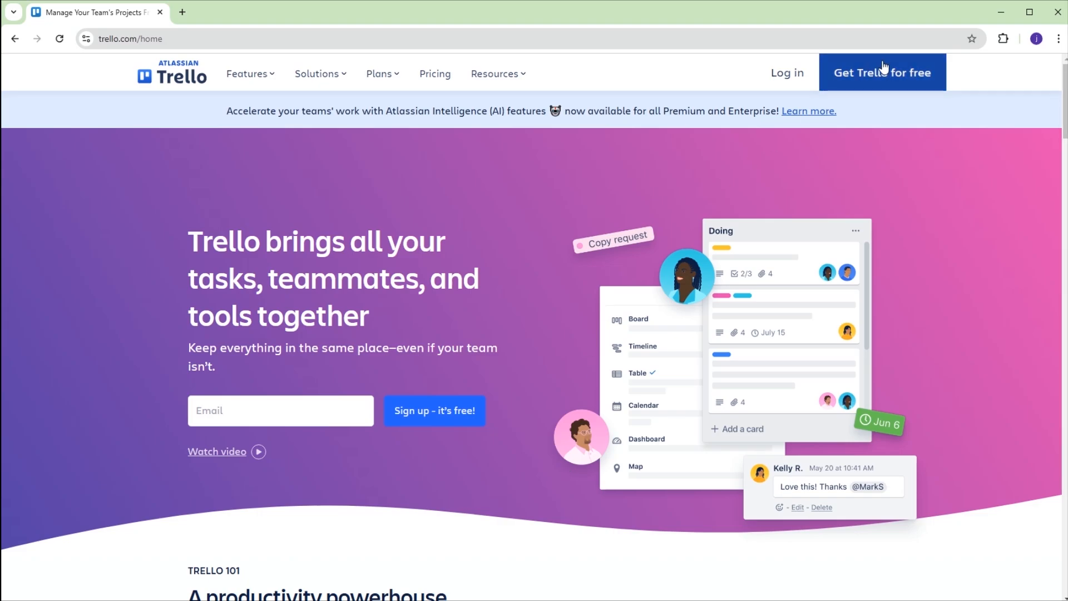
# Step: Sign up for Trello free with a Google account and reach the empty Workspace
pyautogui.click(882, 72)
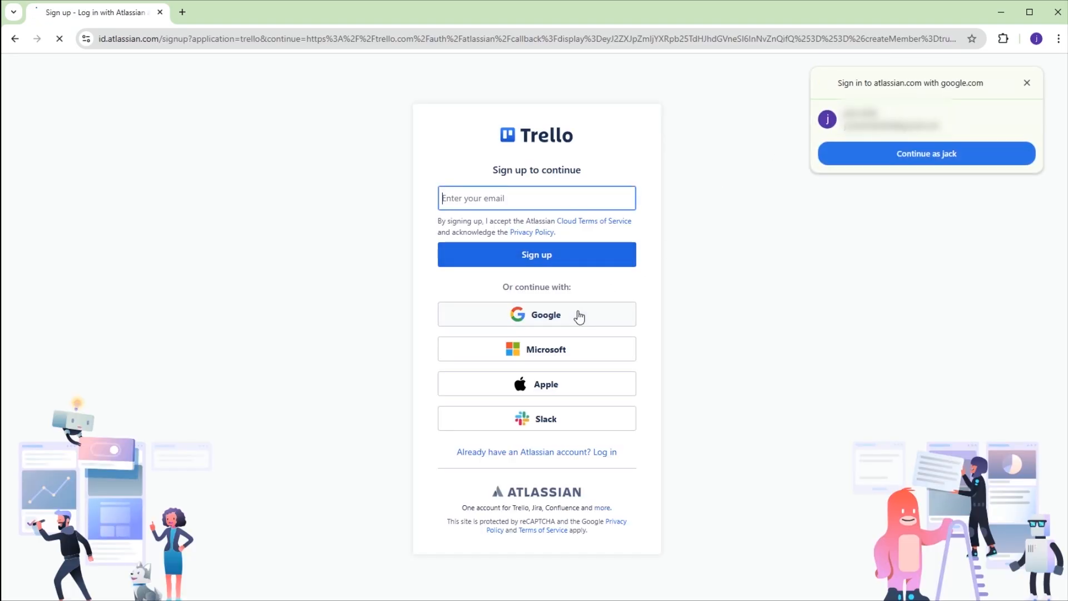
pyautogui.click(536, 314)
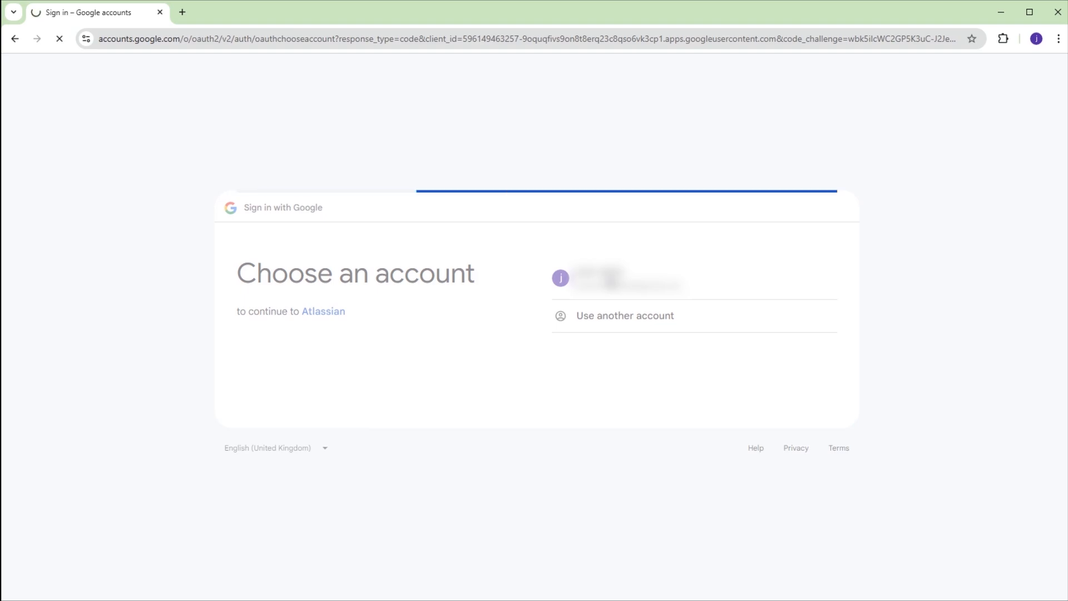
pyautogui.click(628, 281)
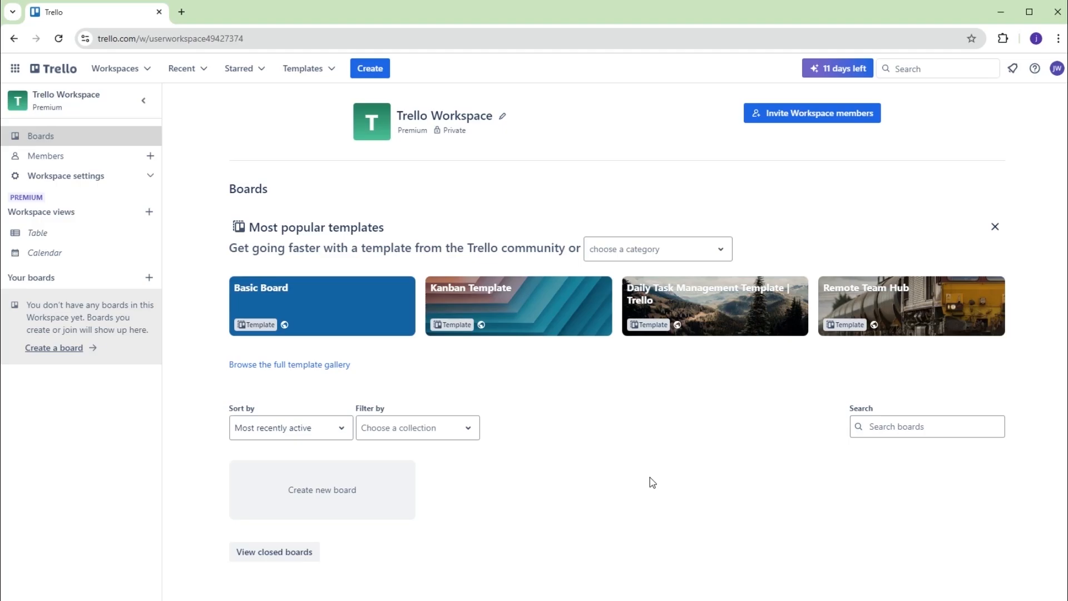
# Step: Start a new blank board titled 'Organize my Life'
pyautogui.click(370, 68)
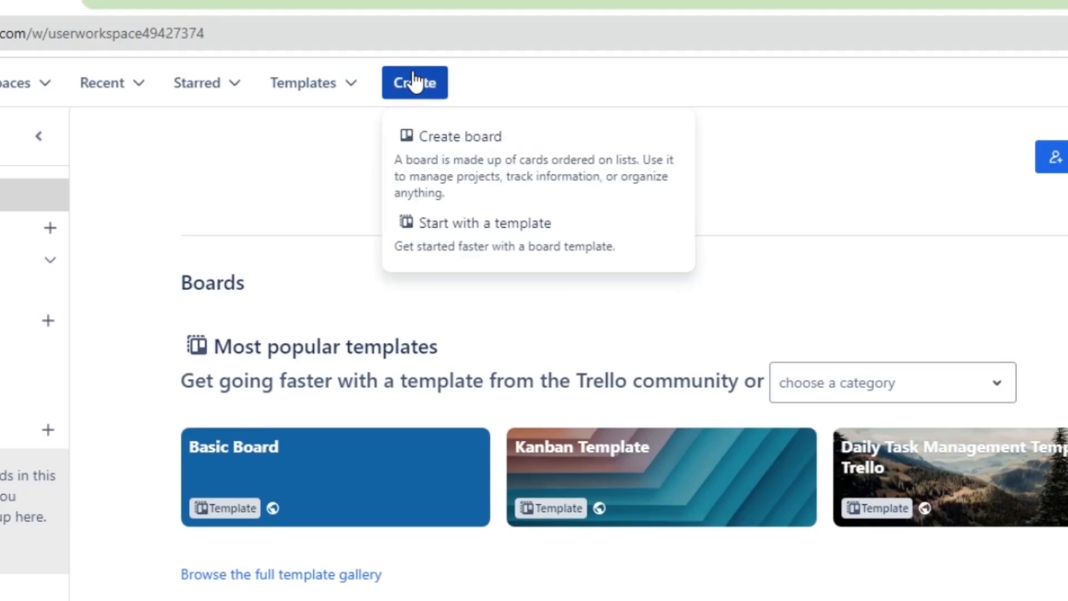
pyautogui.click(460, 136)
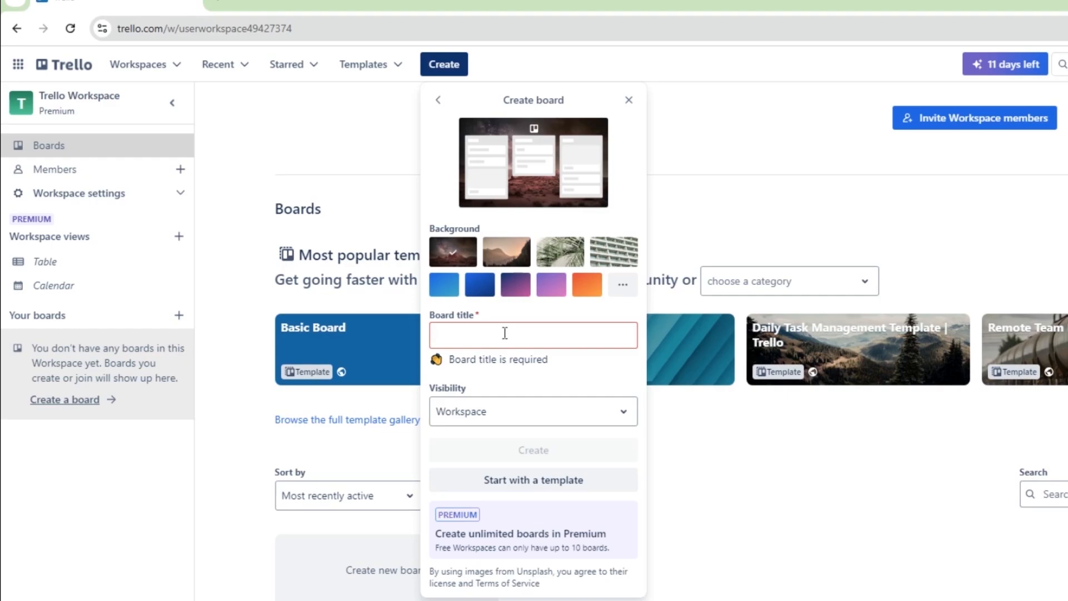
pyautogui.click(533, 334)
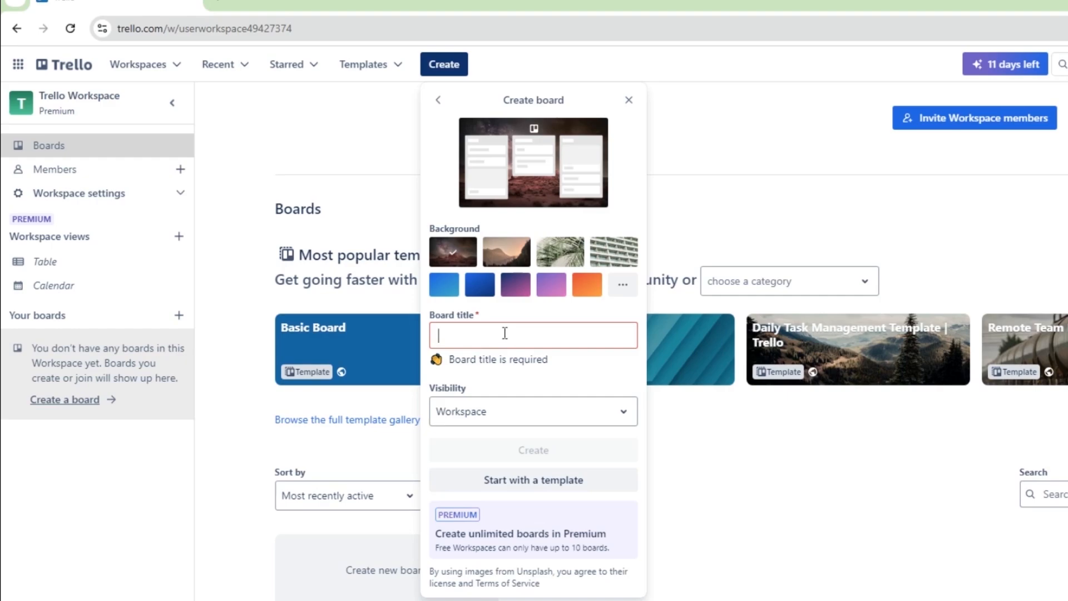
pyautogui.write('Organize my Life')
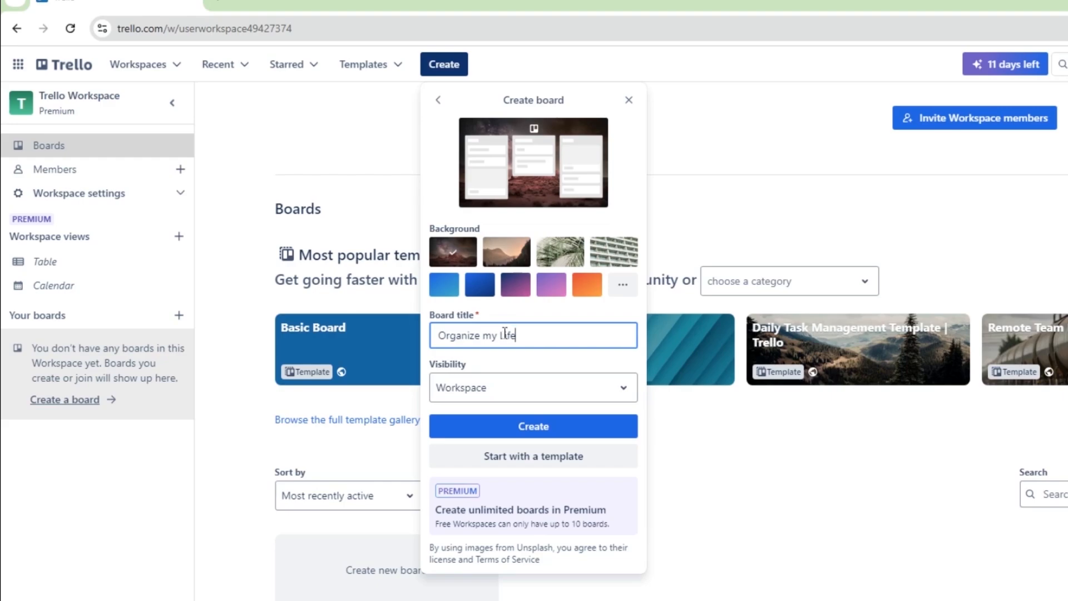
# Step: Try a palm photo and another background, then show more background choices
pyautogui.click(559, 251)
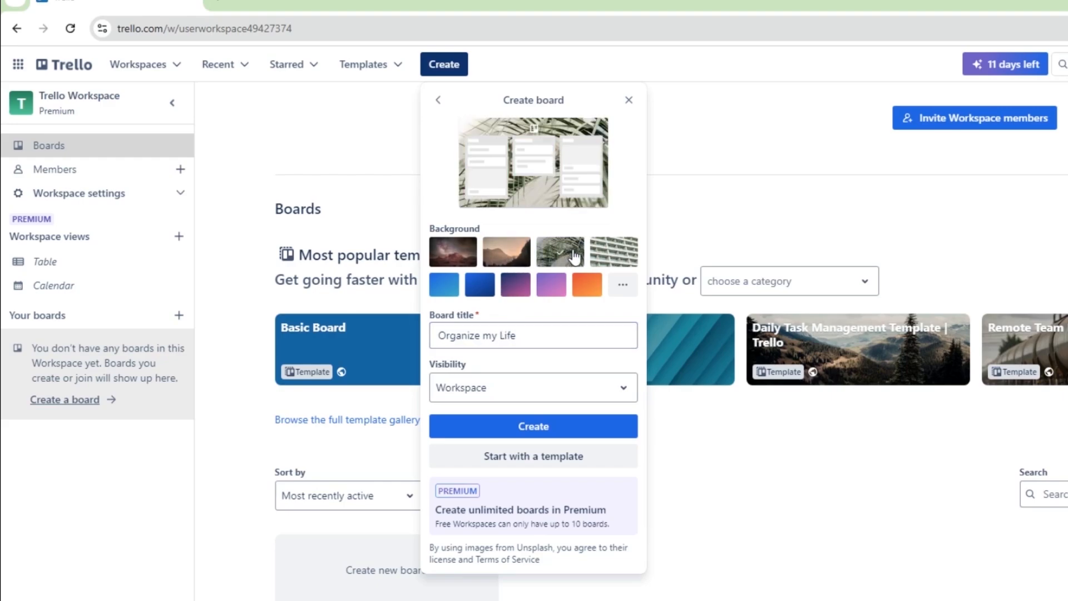
pyautogui.click(452, 252)
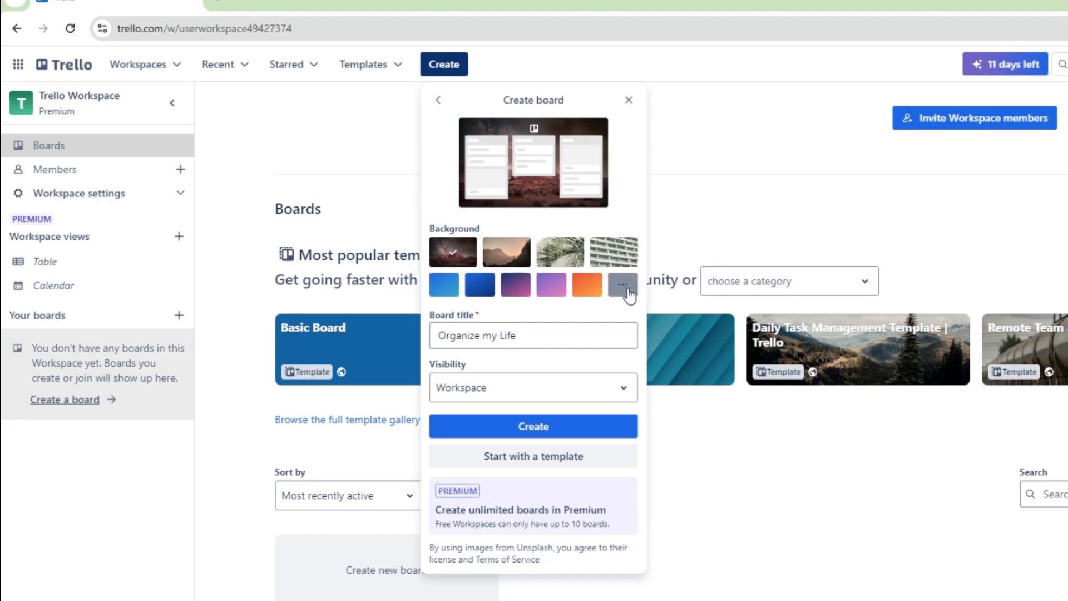
pyautogui.click(621, 284)
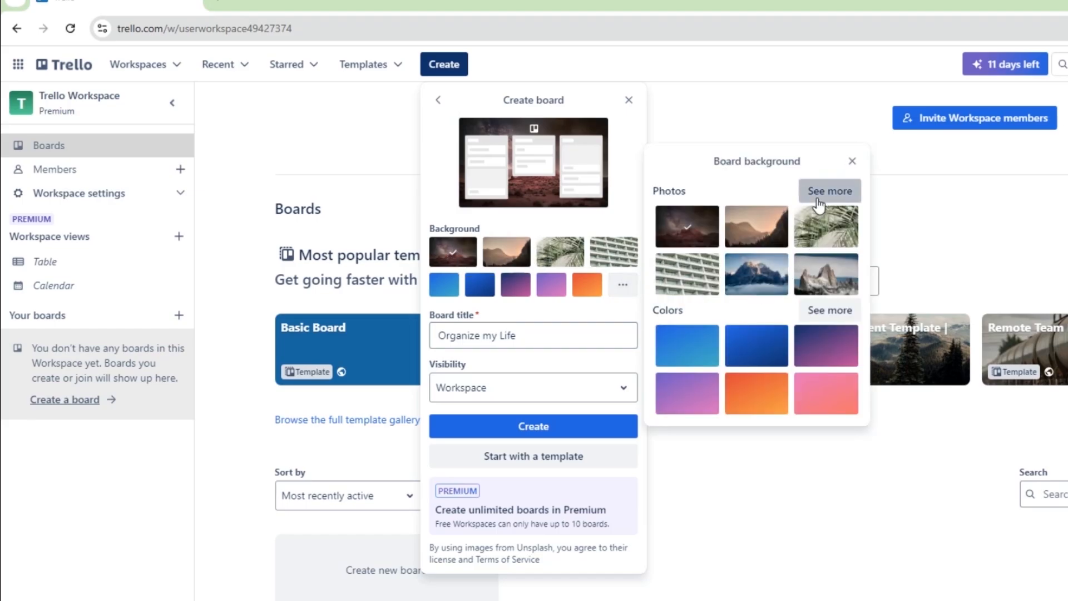
# Step: Search photos for 'calming beach at twilight' and set a beach photo as background
pyautogui.click(829, 191)
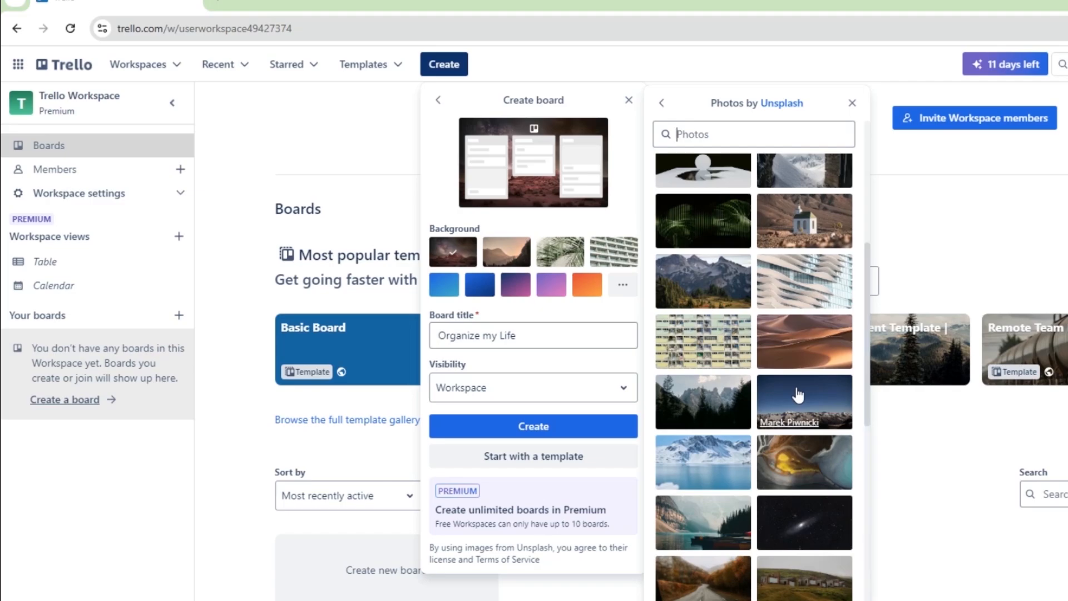
pyautogui.scroll(-3)
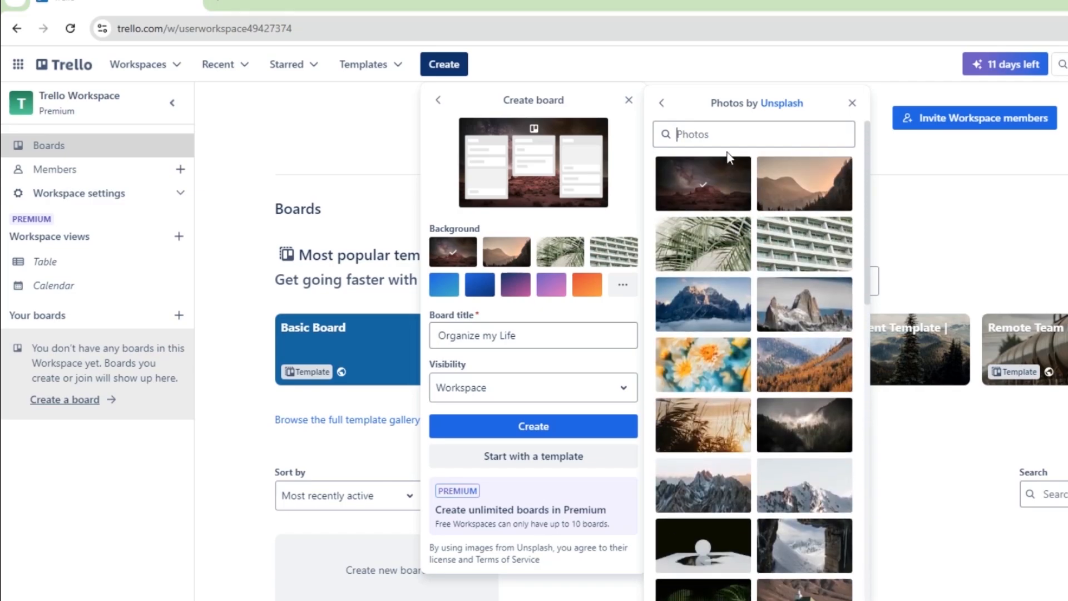
pyautogui.write('calming beach at twilight')
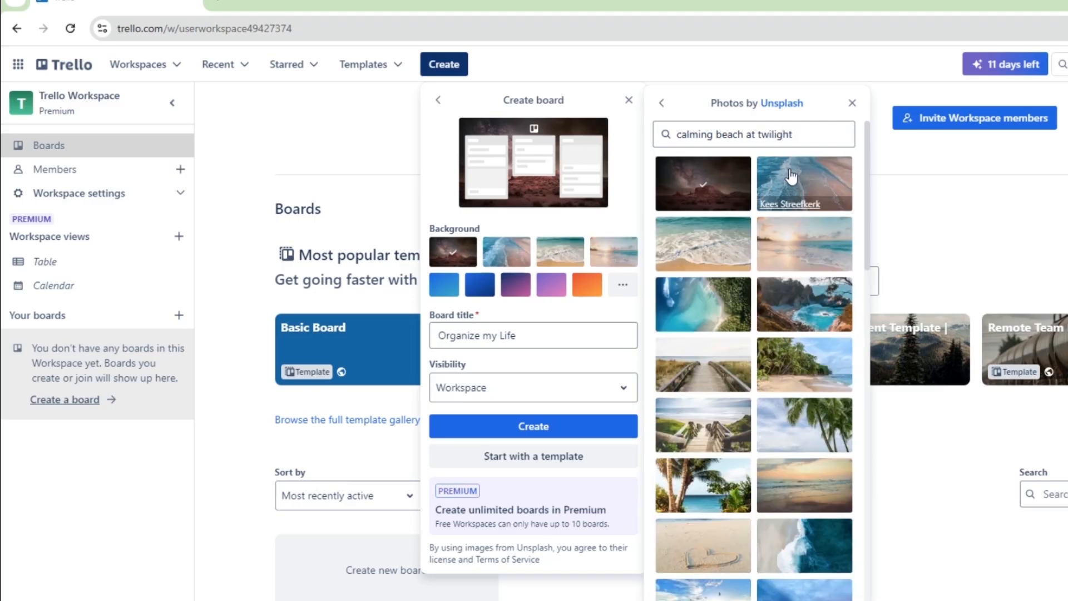
pyautogui.click(804, 183)
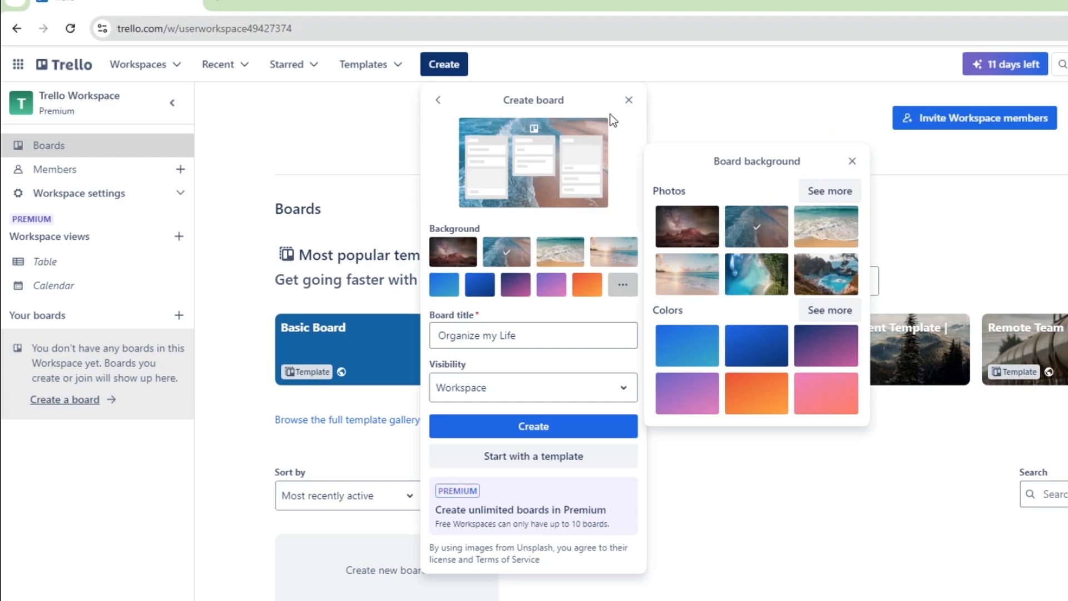
pyautogui.moveTo(553, 397)
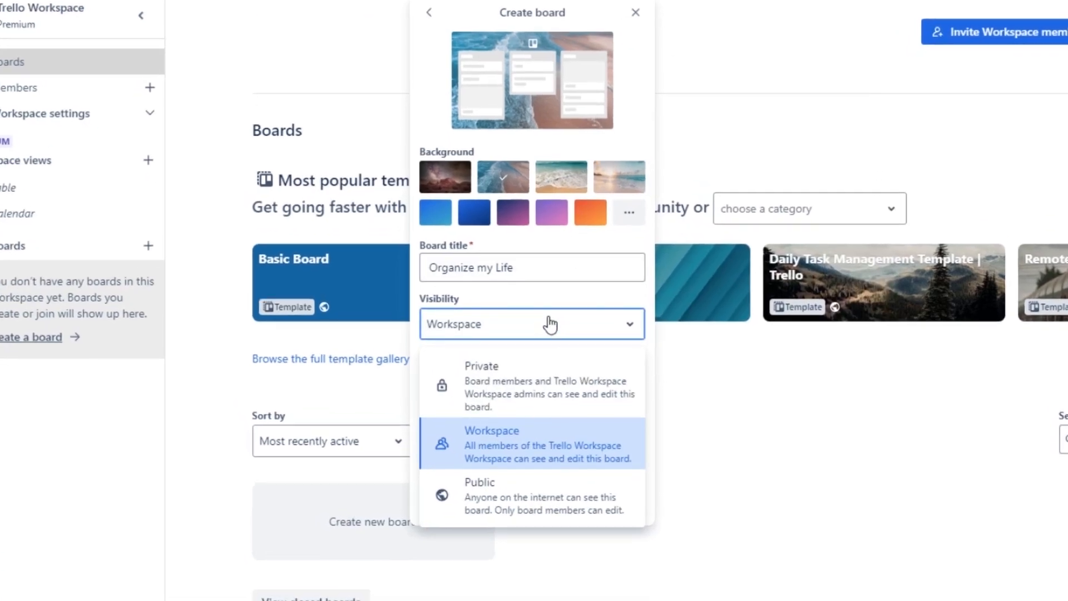
# Step: Set the board's visibility to Private and create the board
pyautogui.click(480, 366)
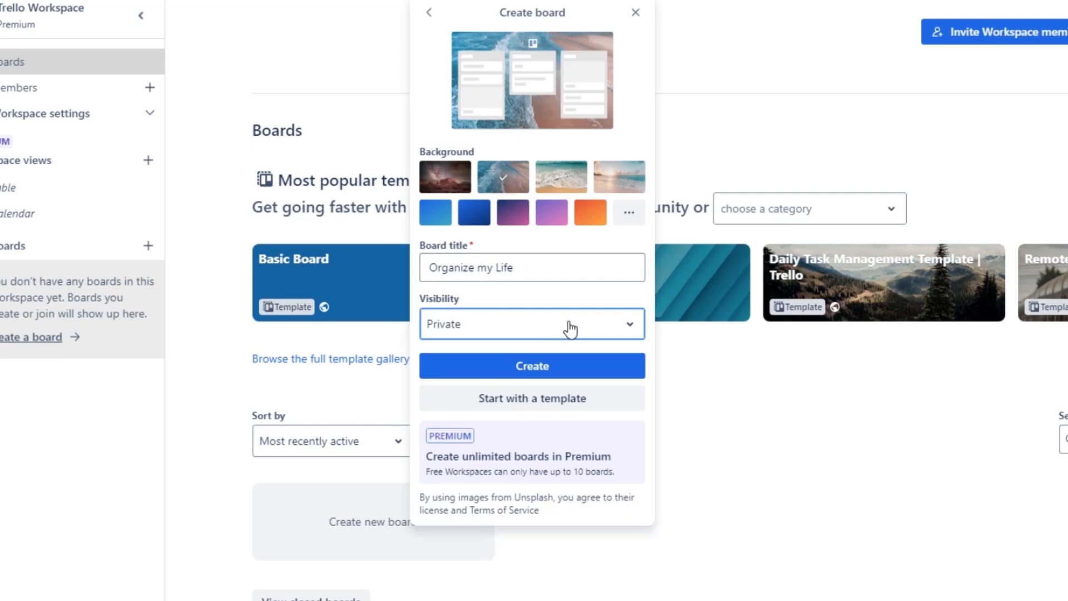
pyautogui.click(531, 367)
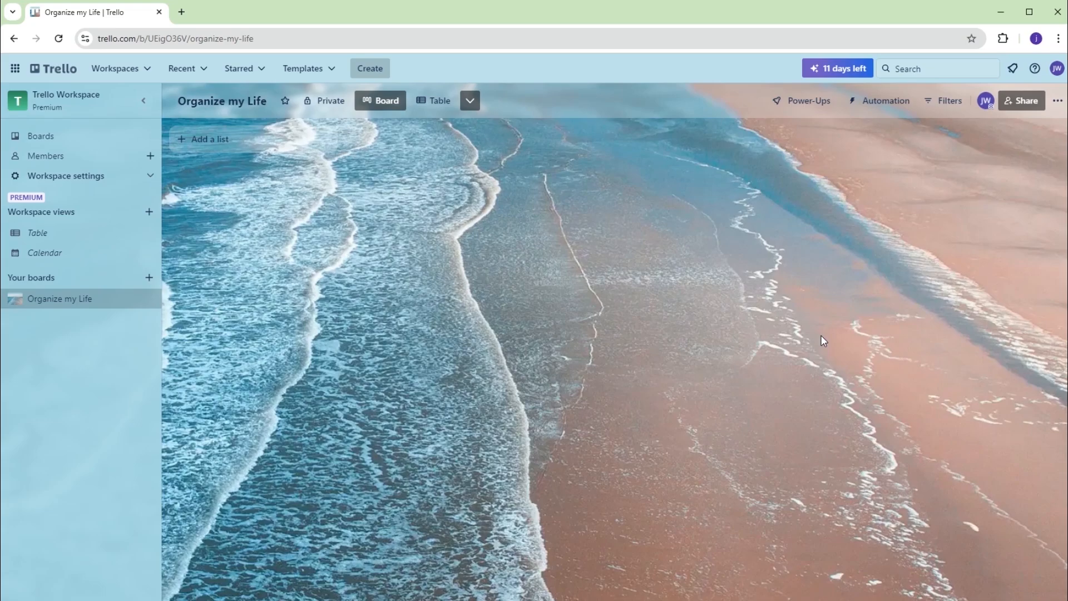
pyautogui.moveTo(340, 186)
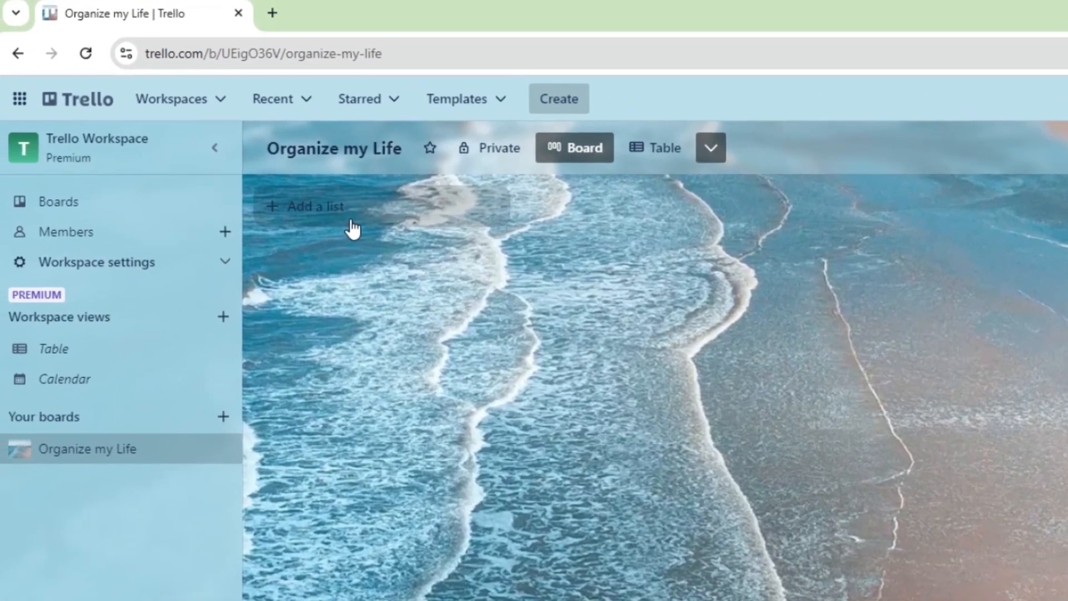
# Step: Add the Organize Me, To Do, On Hold, Doing and Done lists
pyautogui.click(316, 206)
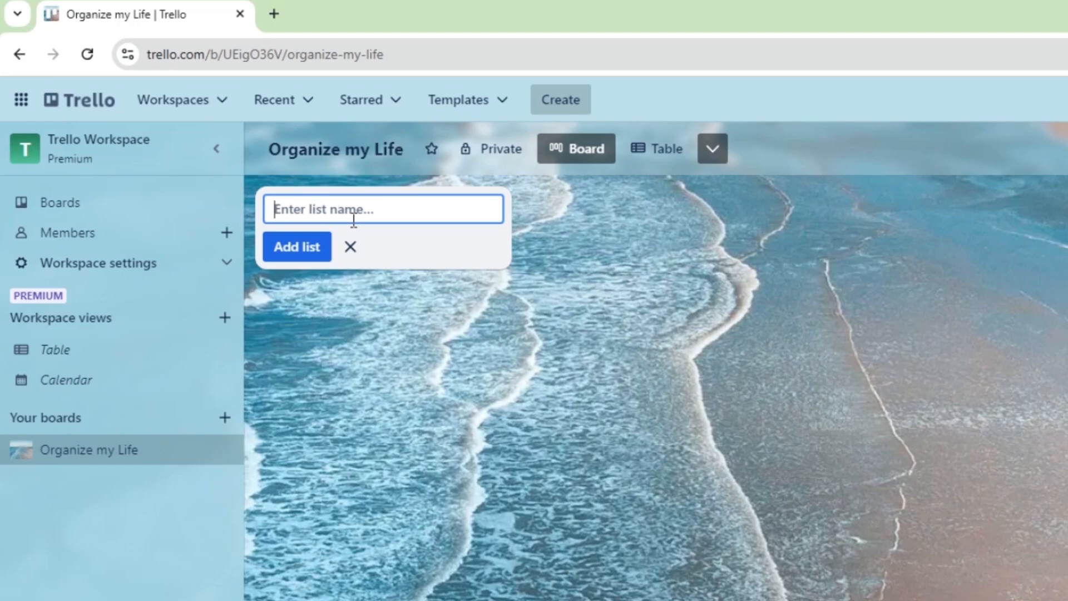
pyautogui.write('Organize Me')
pyautogui.write('On')
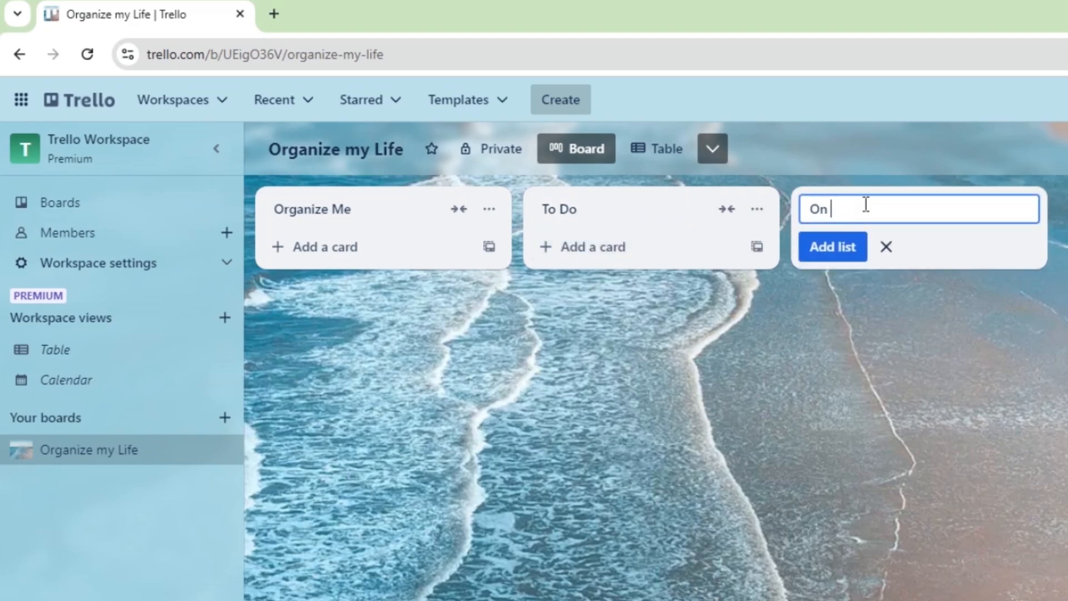
pyautogui.click(832, 246)
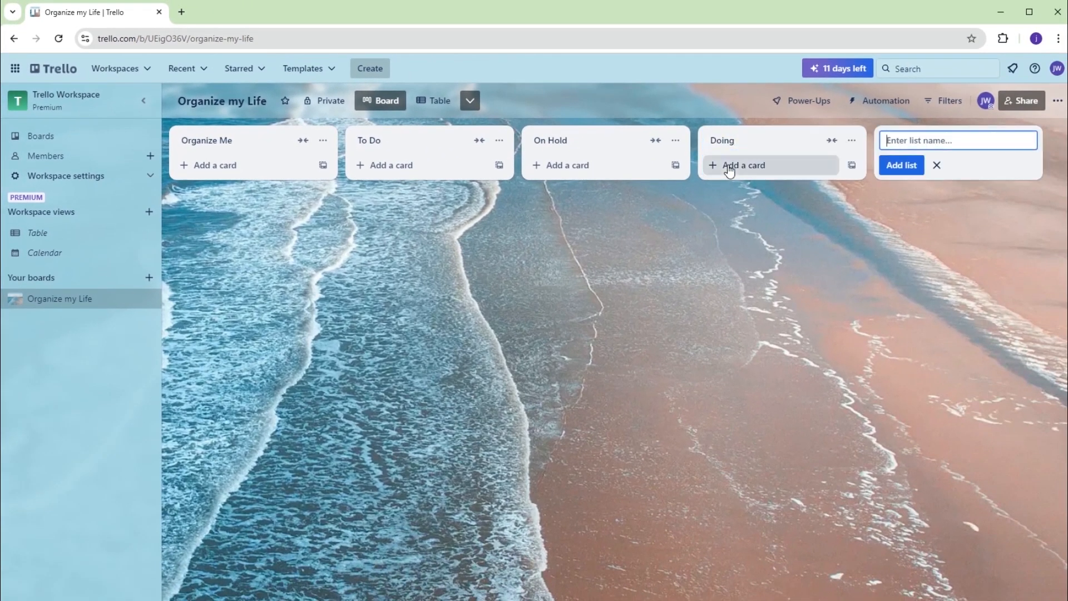
pyautogui.write('Done')
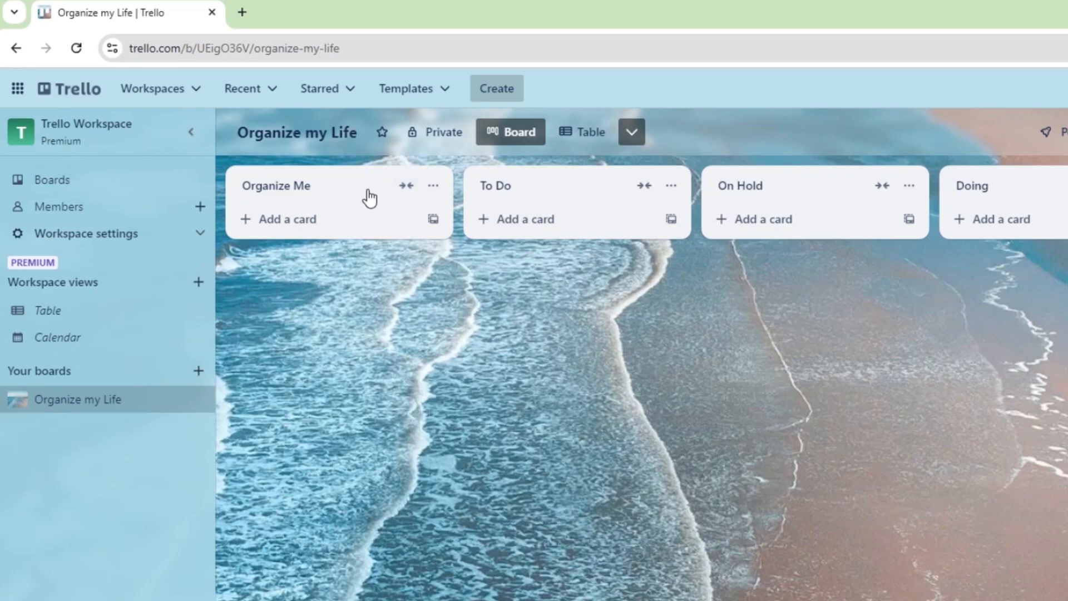
# Step: Add cards 'Review the Q4 Marketing strategy', 'Update the team presentation', 'Research new project management tool' to Organize Me
pyautogui.click(287, 219)
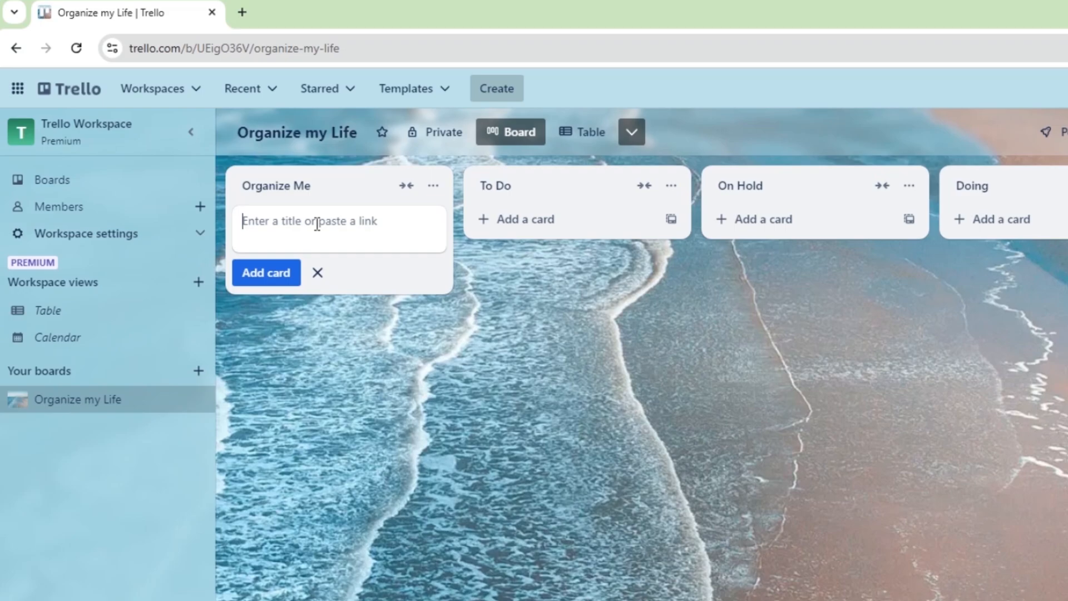
pyautogui.write('Review the Q4 Marketing strategy')
pyautogui.write('U')
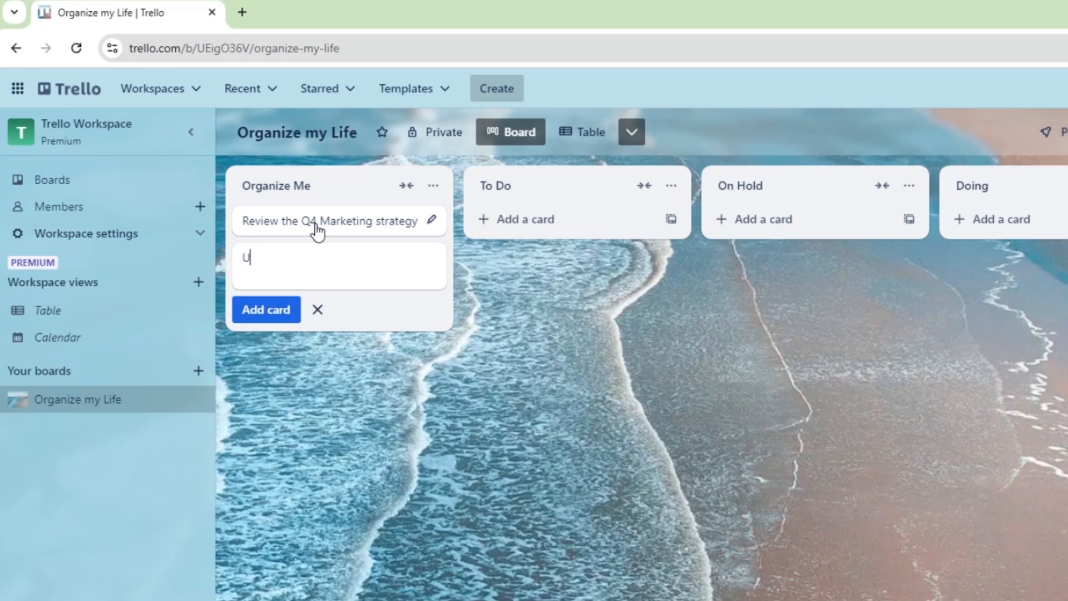
pyautogui.write('pdate the team pr')
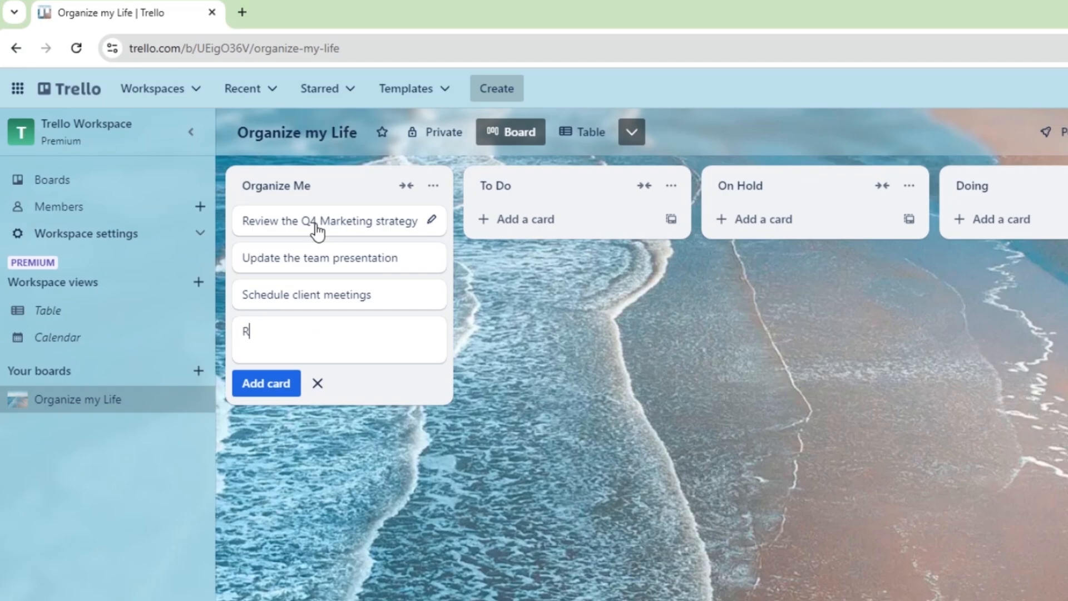
pyautogui.write('esearch new project')
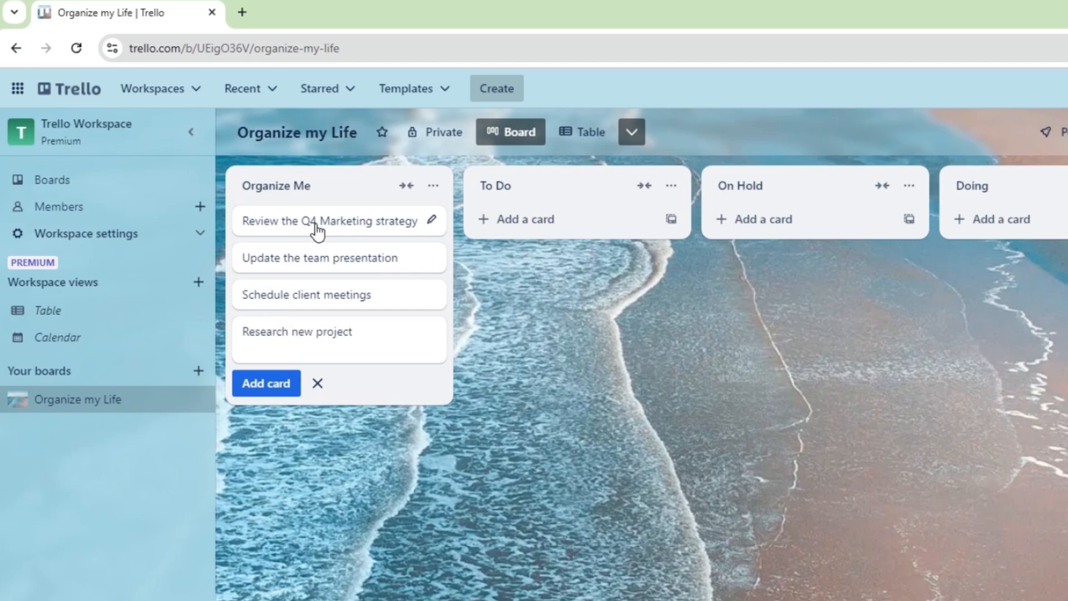
pyautogui.write('management tool')
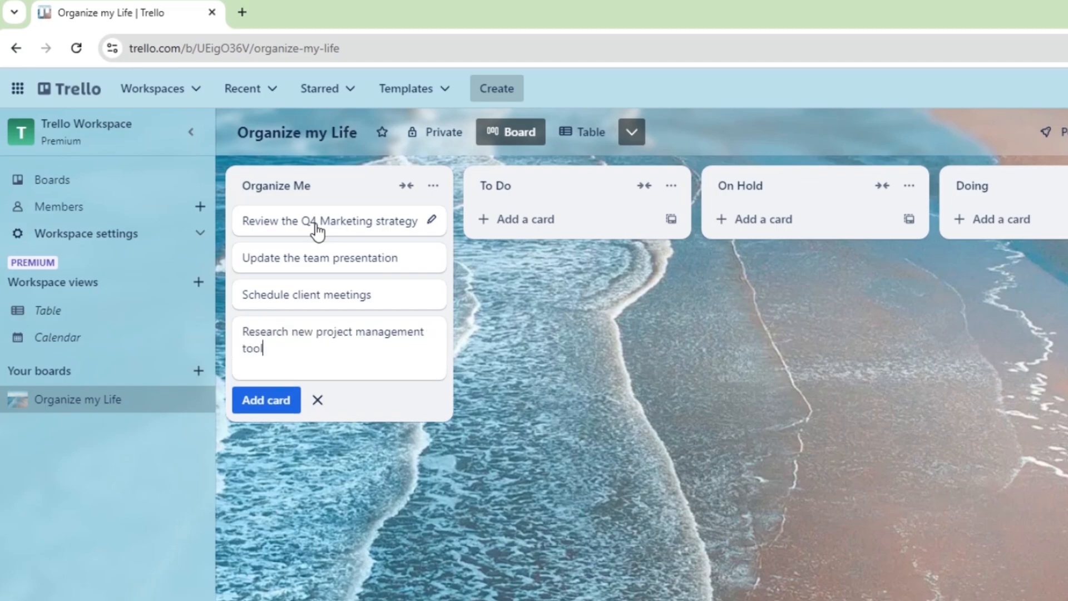
pyautogui.click(320, 220)
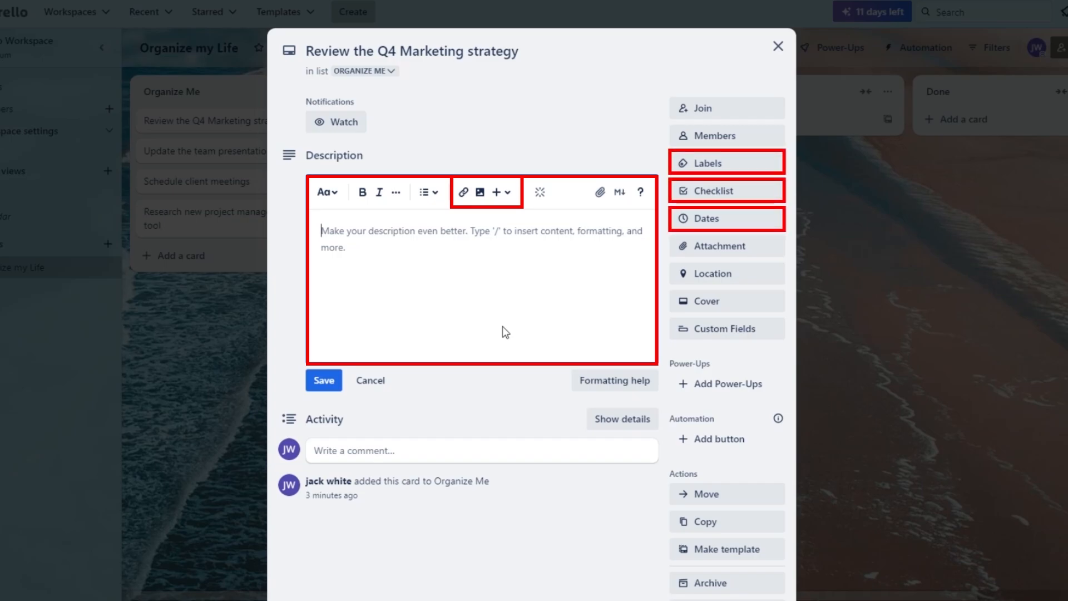
# Step: Close the open card and reopen 'Review the Q4 Marketing strategy'
pyautogui.click(778, 46)
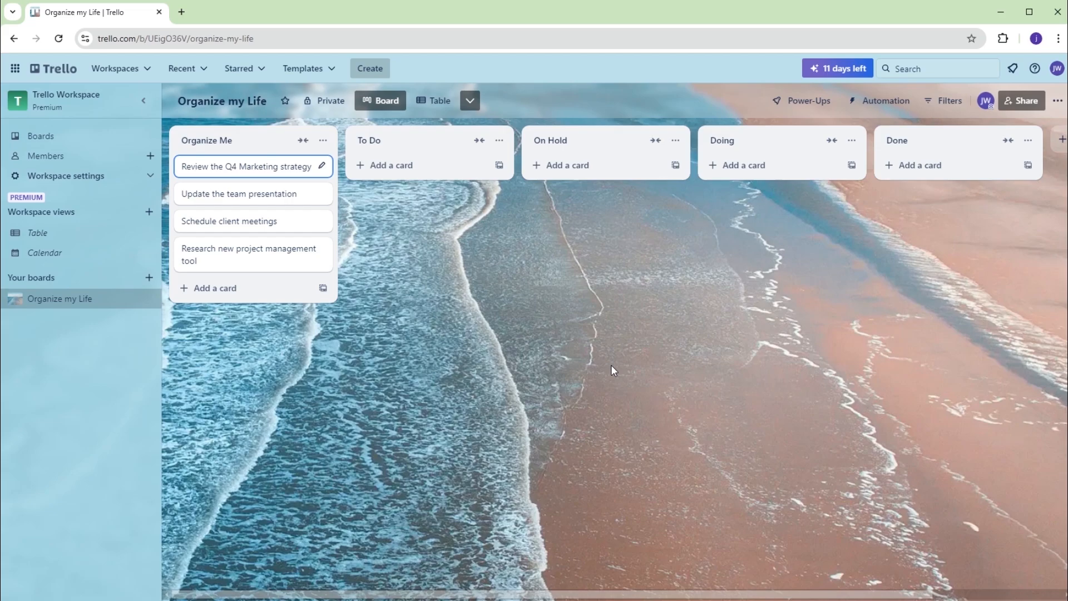
pyautogui.click(240, 166)
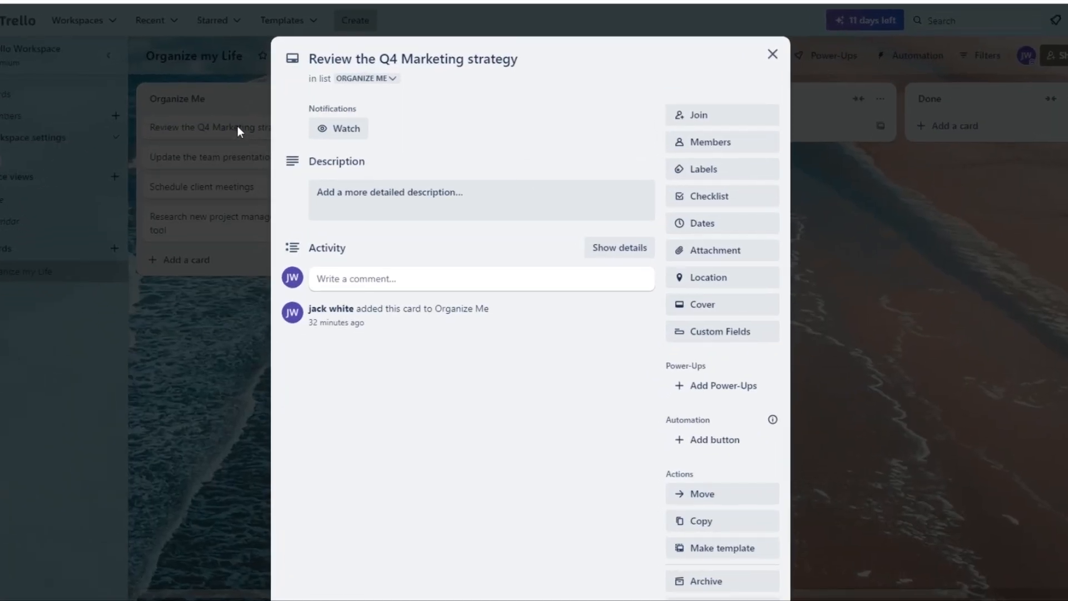
# Step: Apply the orange label to the card and title it 'Important'
pyautogui.click(703, 169)
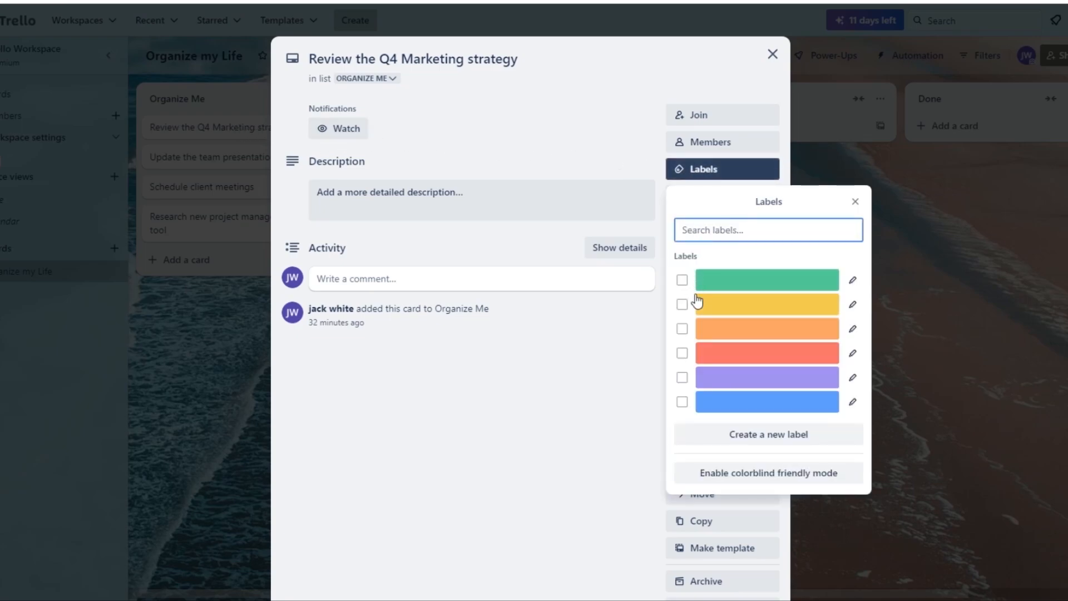
pyautogui.click(683, 329)
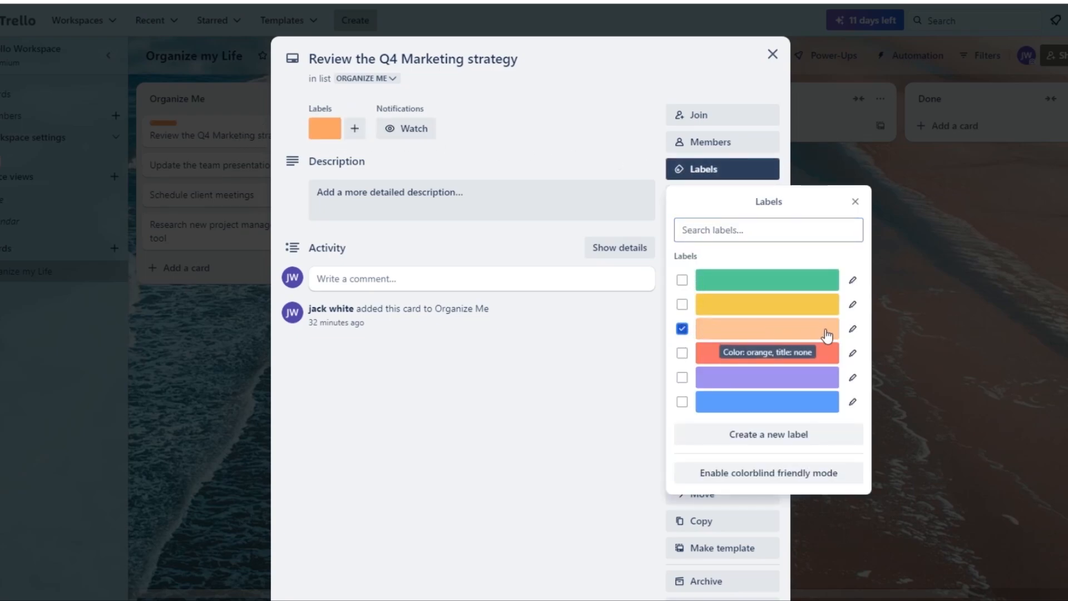
pyautogui.click(852, 334)
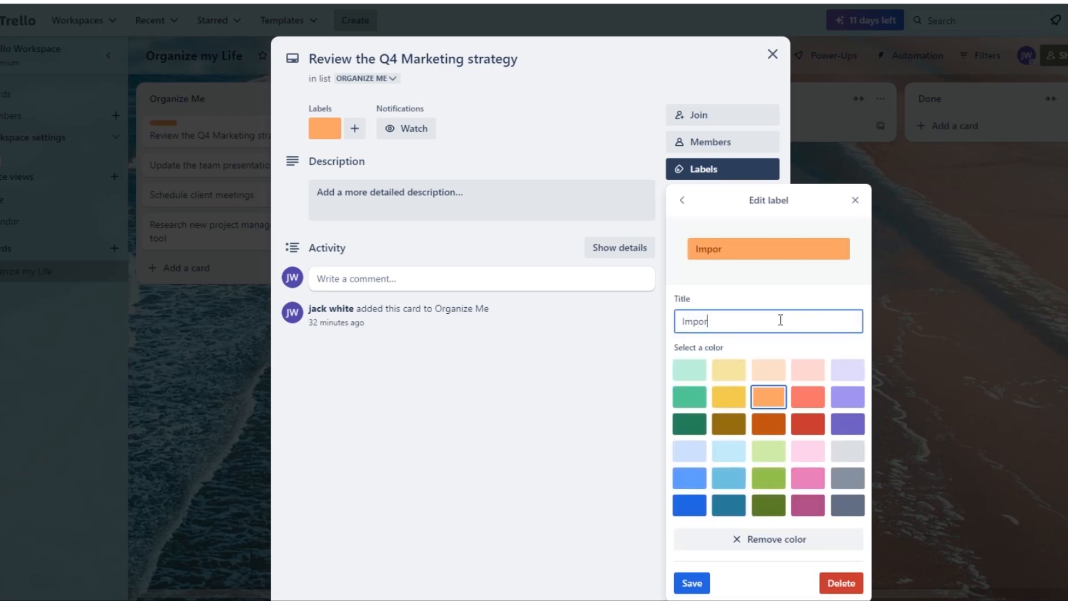
pyautogui.click(692, 583)
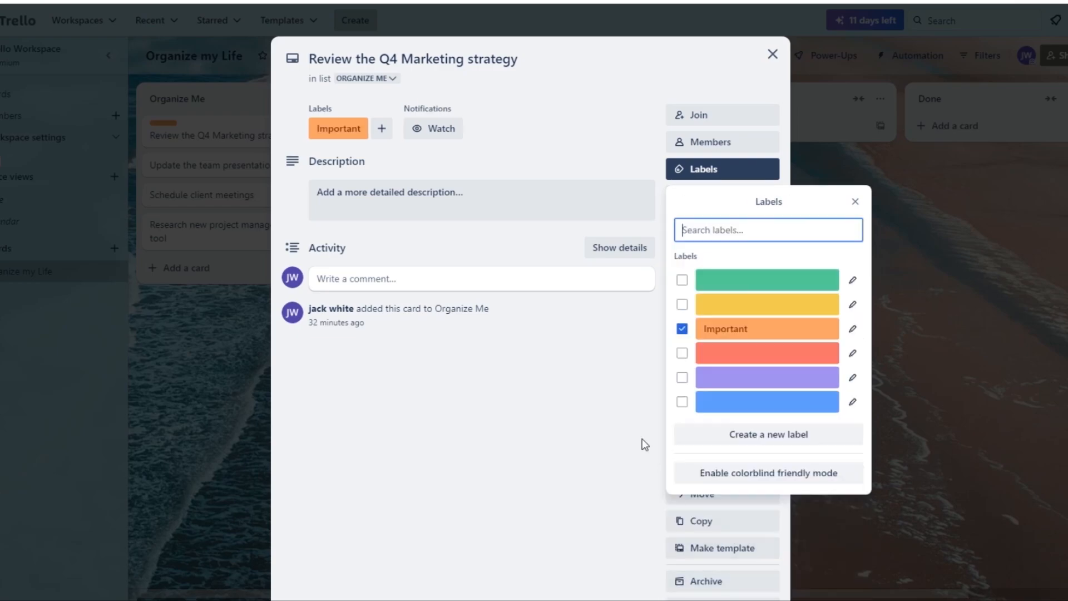
pyautogui.moveTo(621, 406)
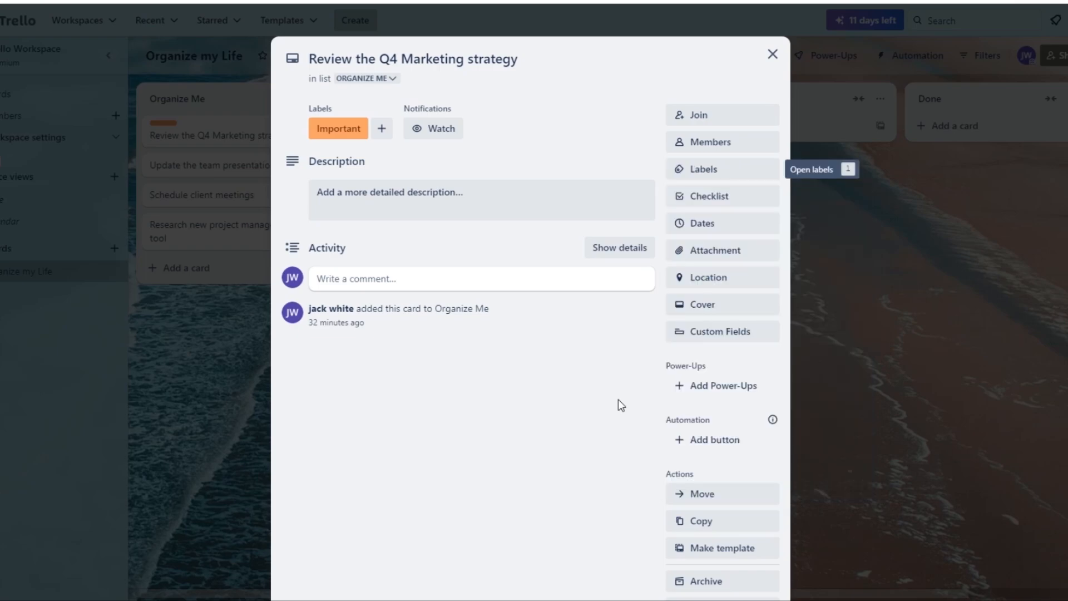
pyautogui.moveTo(688, 228)
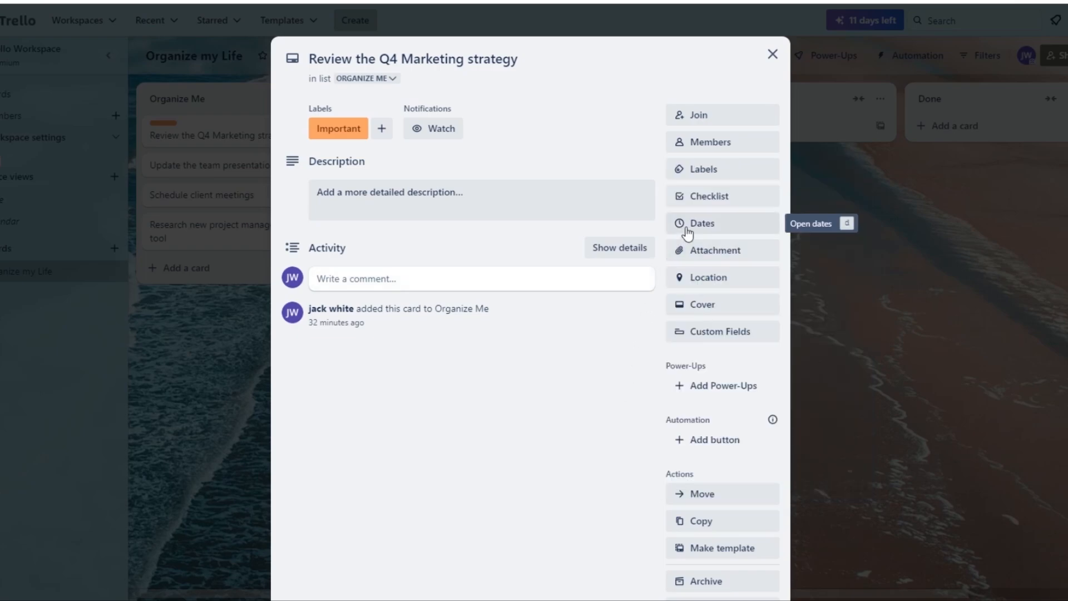
# Step: Set the card's due date to Nov 20, 9:42 PM with a 1-day-before reminder
pyautogui.click(701, 223)
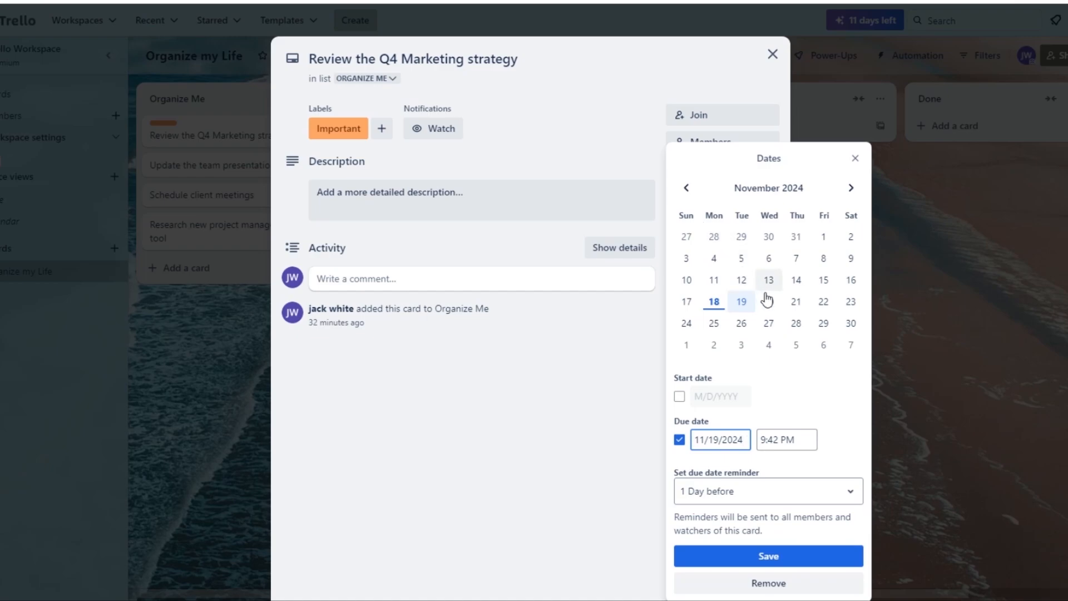
pyautogui.click(768, 301)
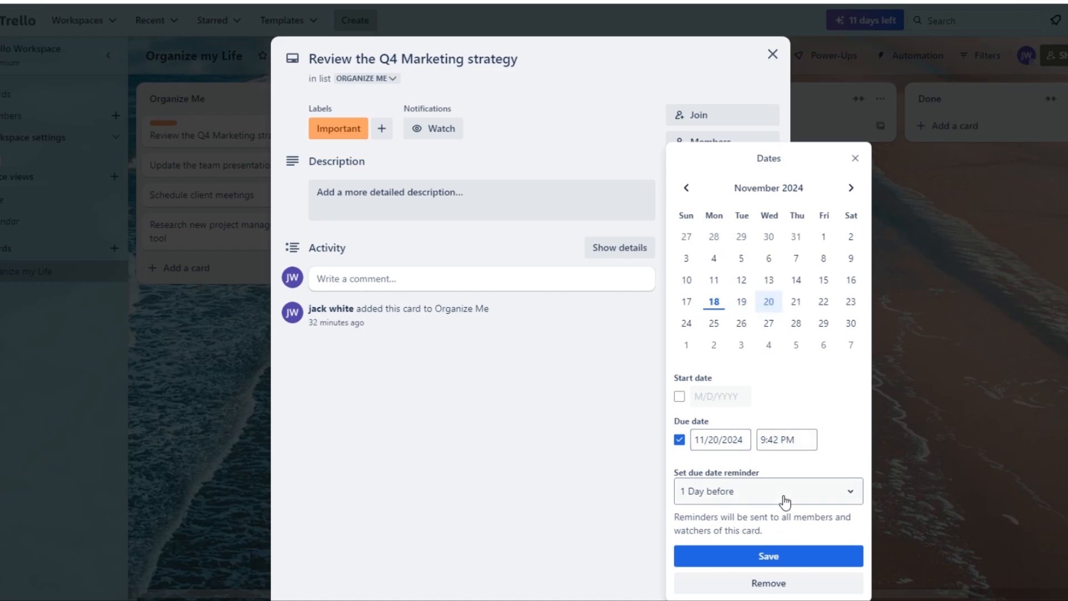
pyautogui.click(768, 491)
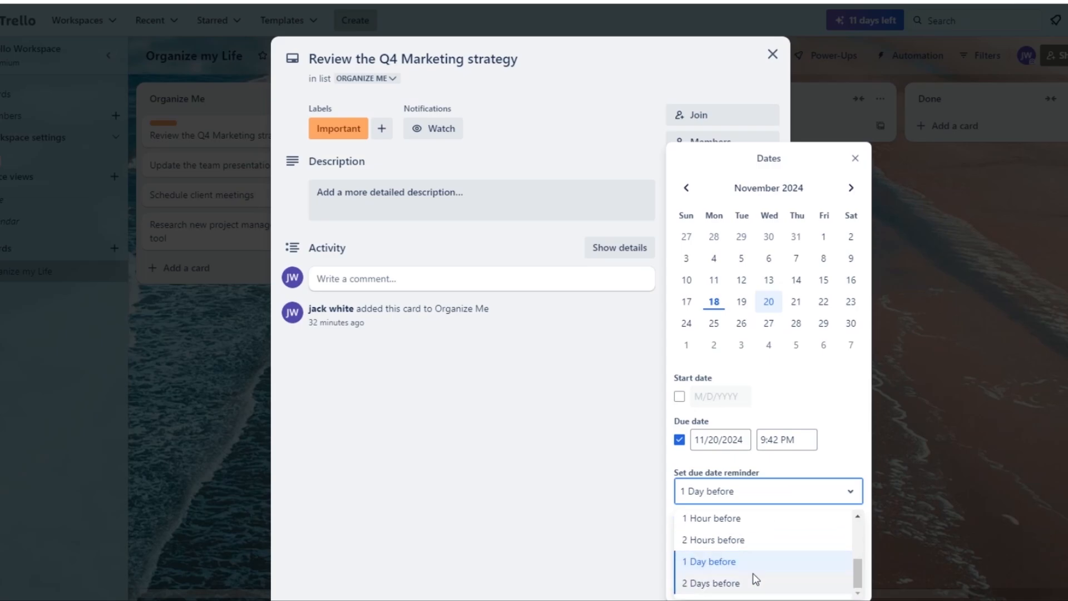
pyautogui.click(709, 562)
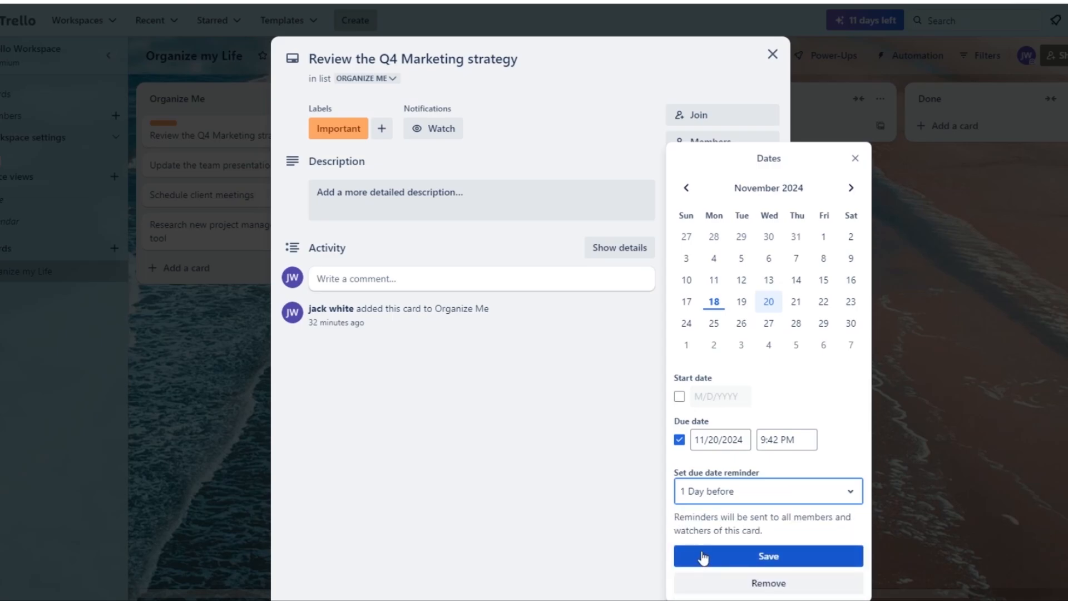
pyautogui.click(767, 555)
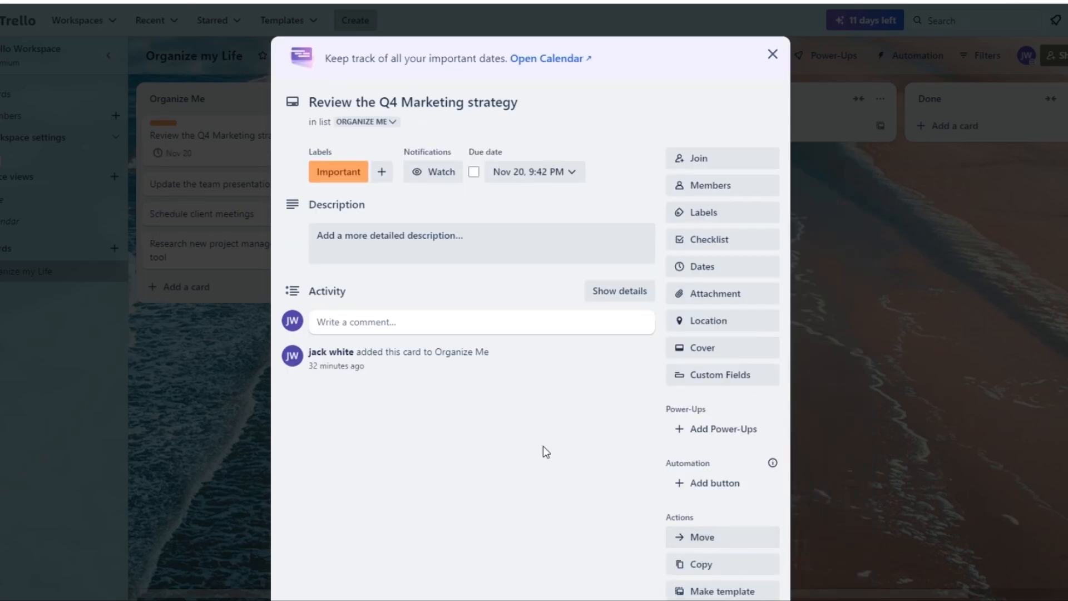
pyautogui.click(772, 54)
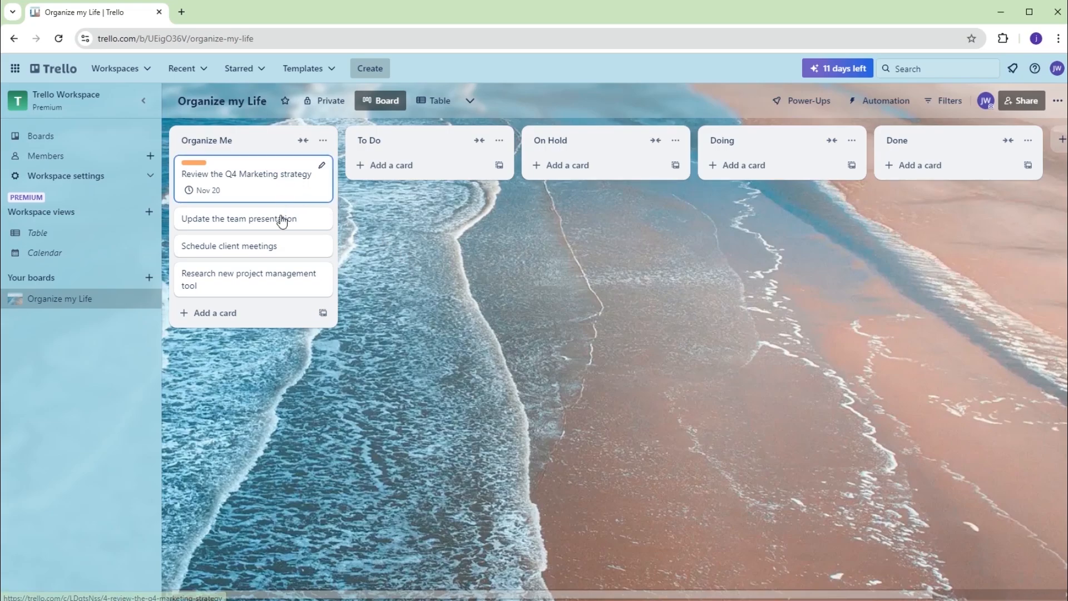
pyautogui.moveTo(246, 378)
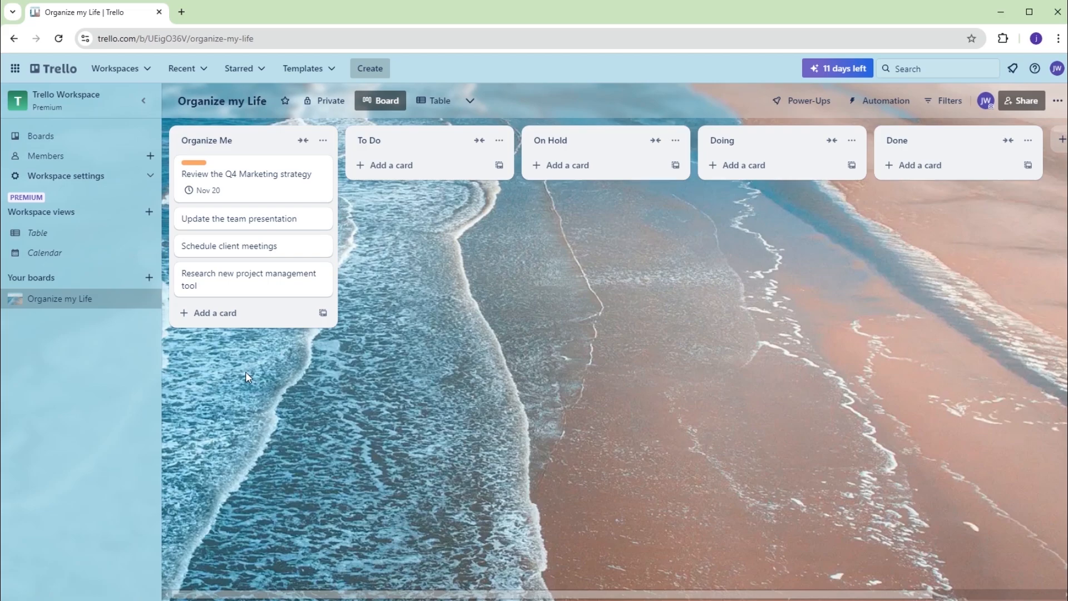
pyautogui.moveTo(260, 334)
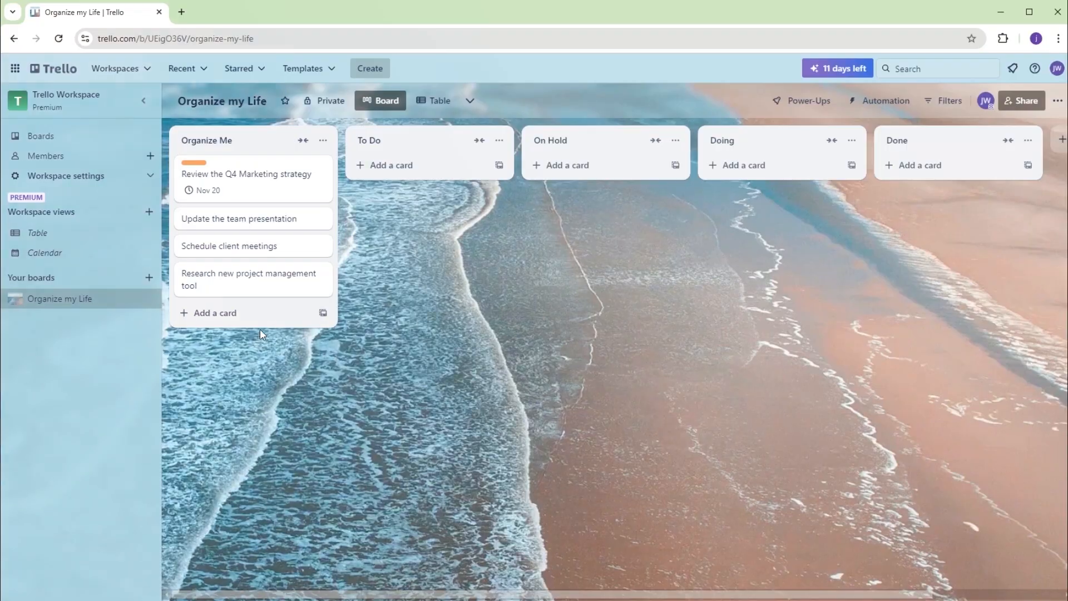
# Step: Move the Q4 Marketing strategy card to Doing and open 'Update the team presentation'
pyautogui.click(370, 276)
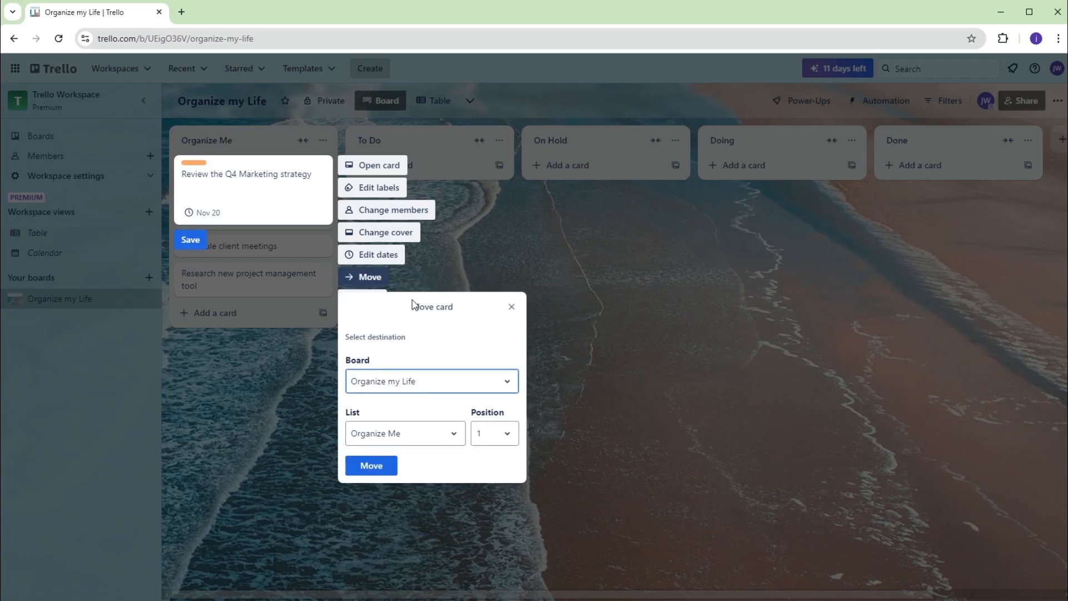
pyautogui.click(404, 433)
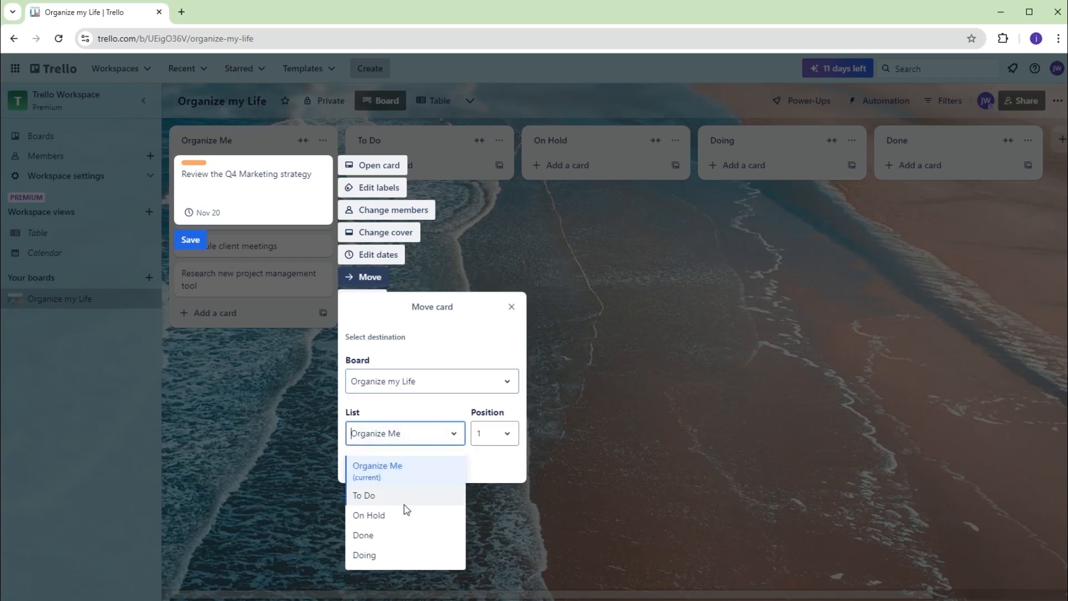
pyautogui.click(364, 555)
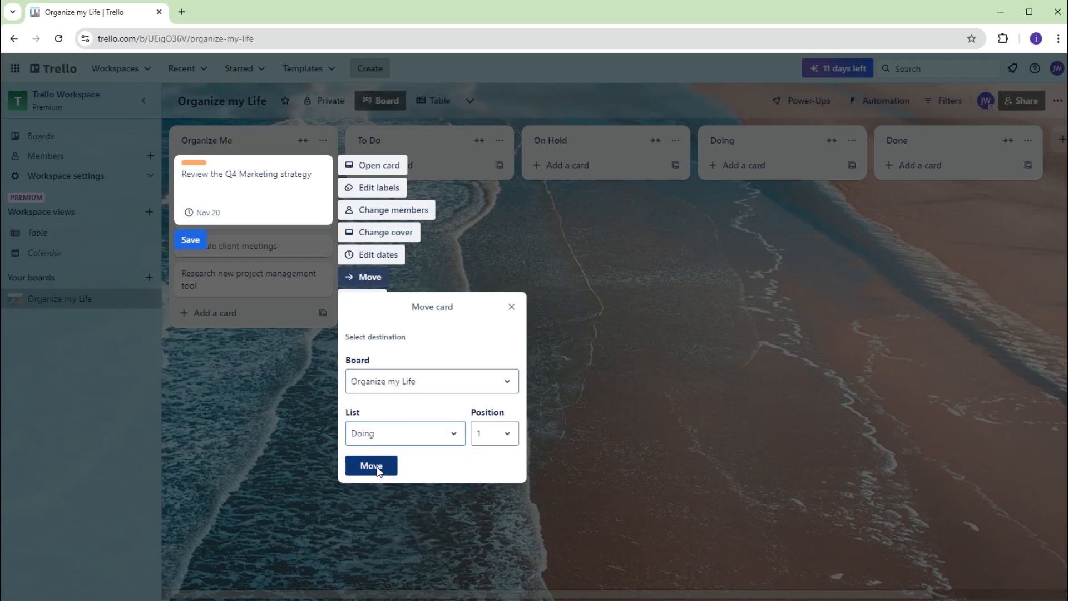
pyautogui.click(371, 466)
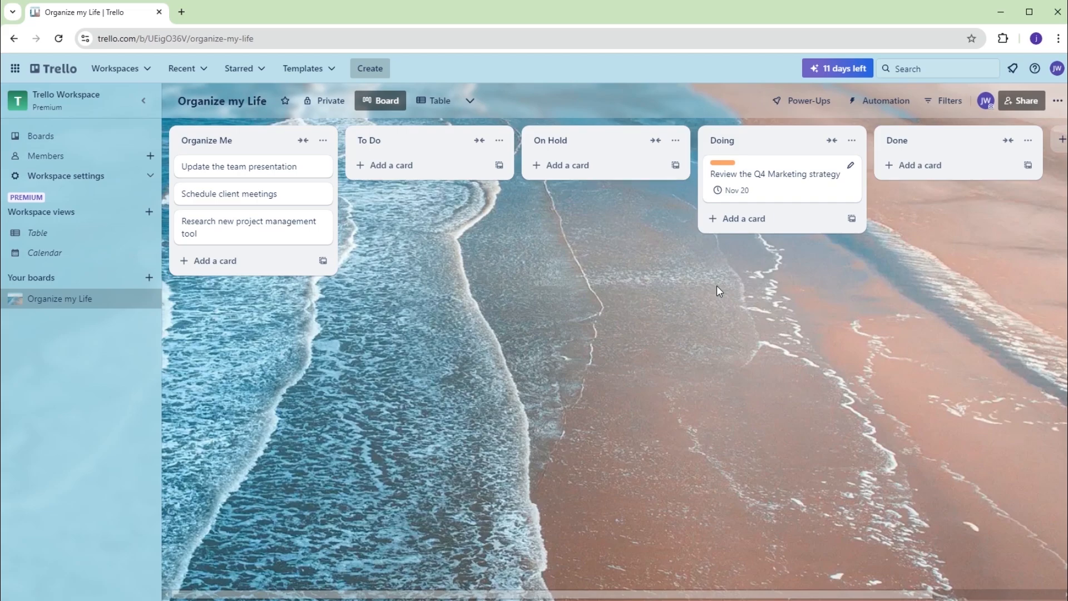
pyautogui.click(237, 167)
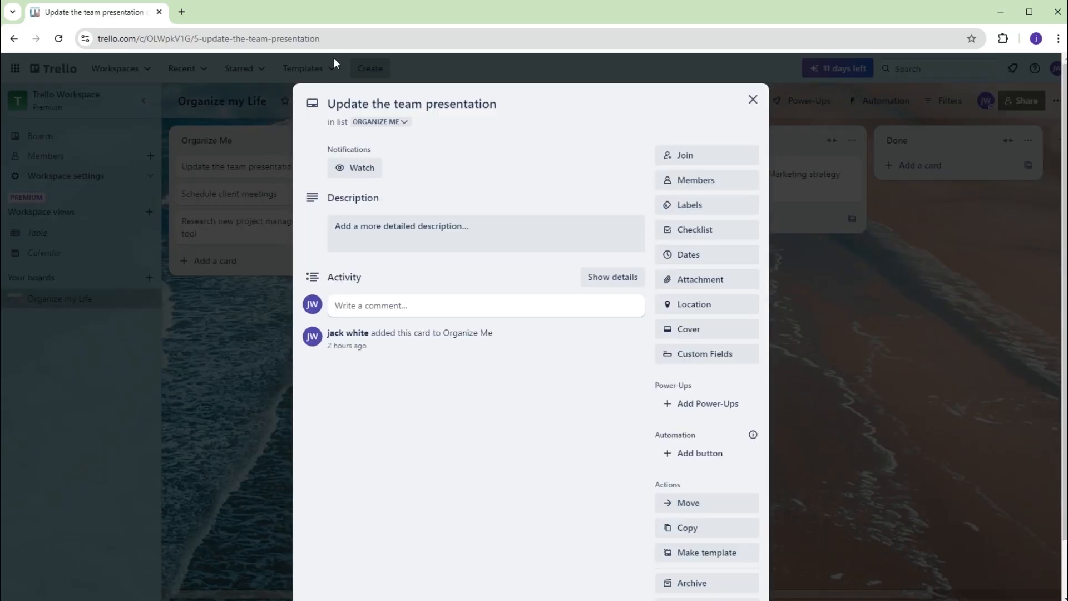
# Step: Add a checklist titled with the presentation card's link to the Q4 Marketing card, then archive it
pyautogui.rightClick(207, 38)
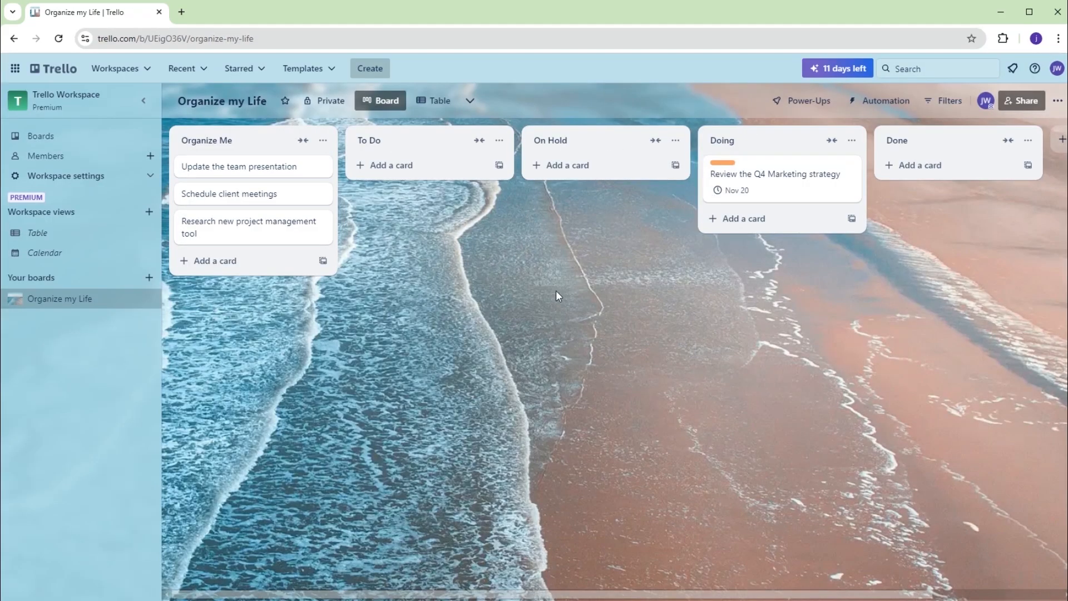
pyautogui.click(775, 174)
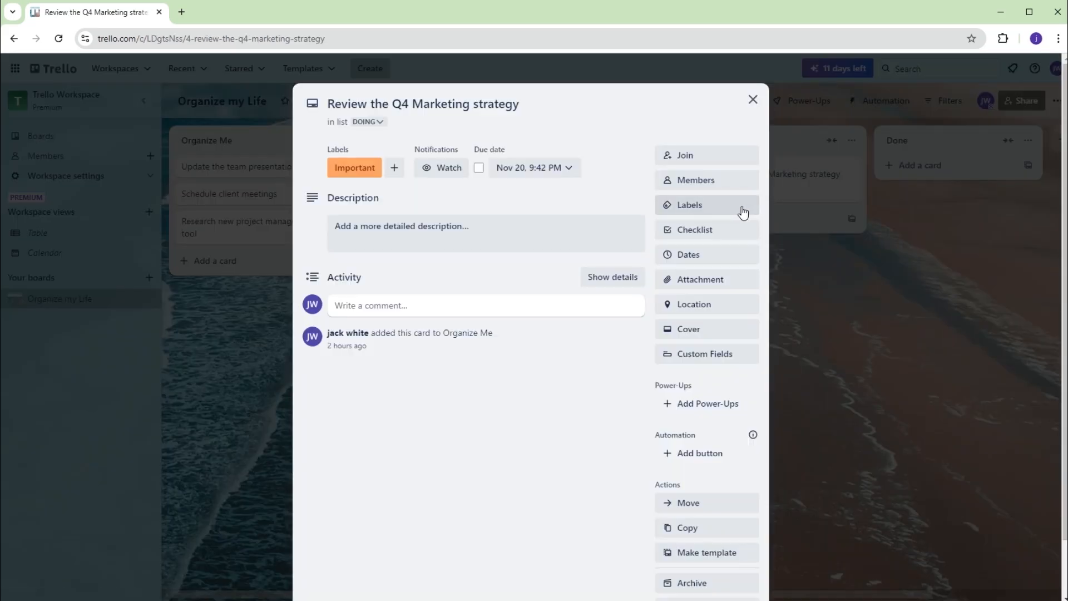
pyautogui.click(695, 230)
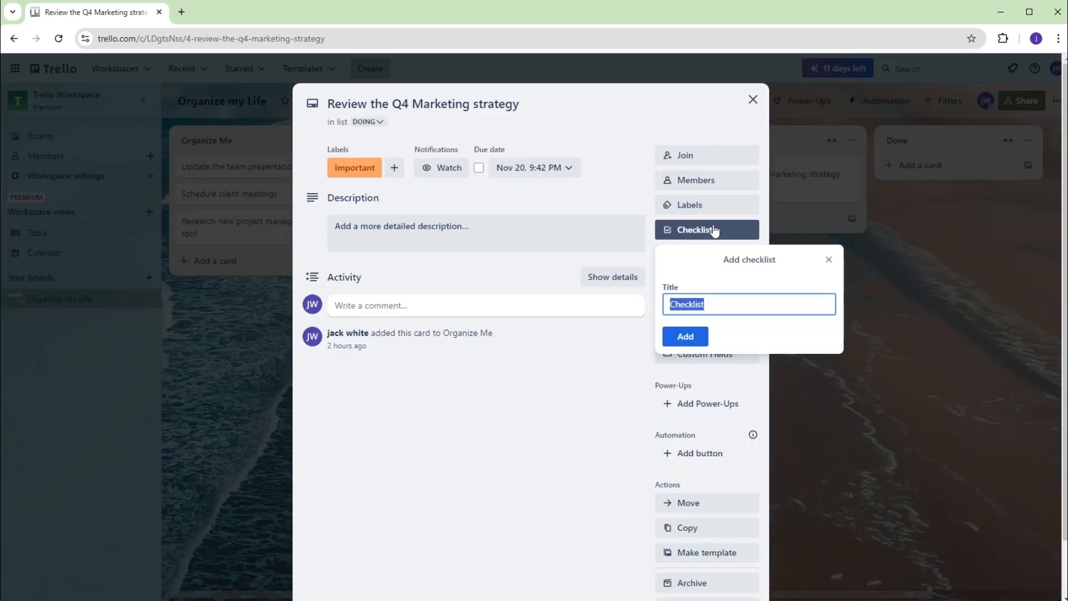
pyautogui.write('https://trello.com/c/OLWpkV1G/5-update')
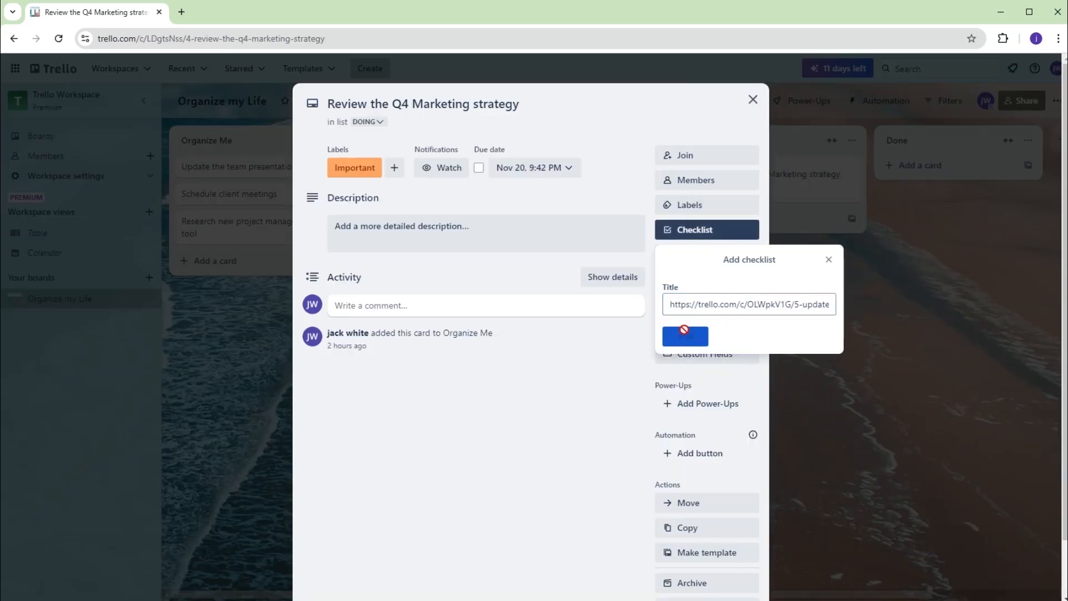
pyautogui.click(686, 336)
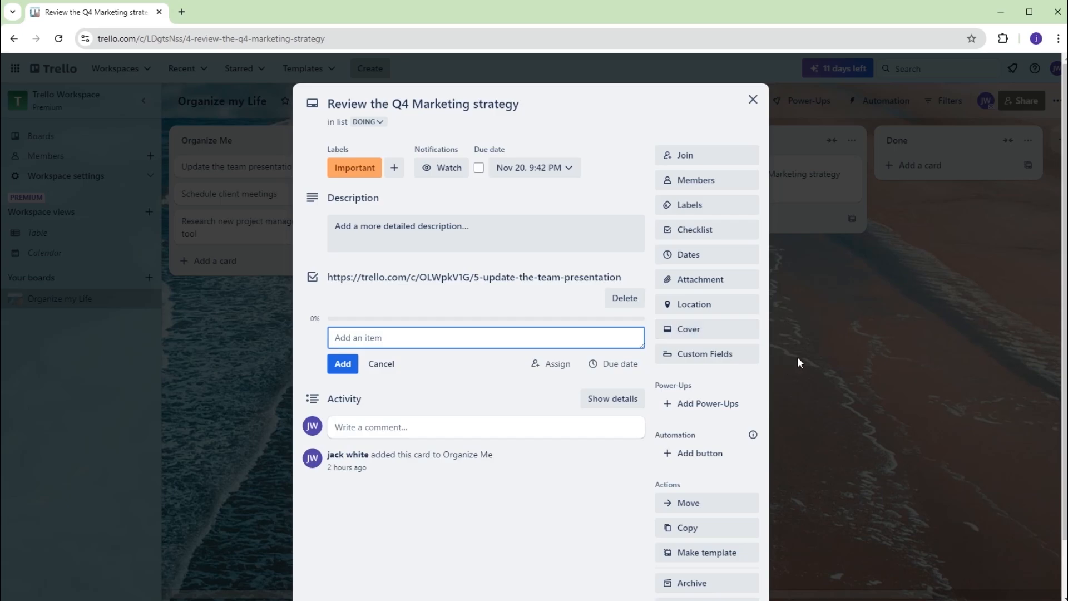
pyautogui.click(752, 100)
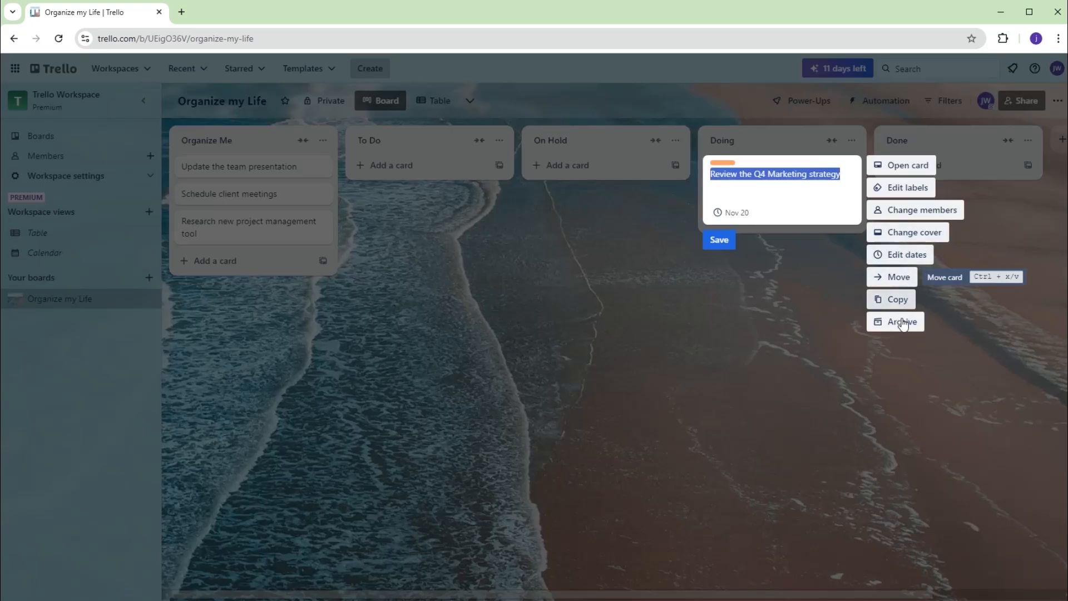
pyautogui.click(901, 321)
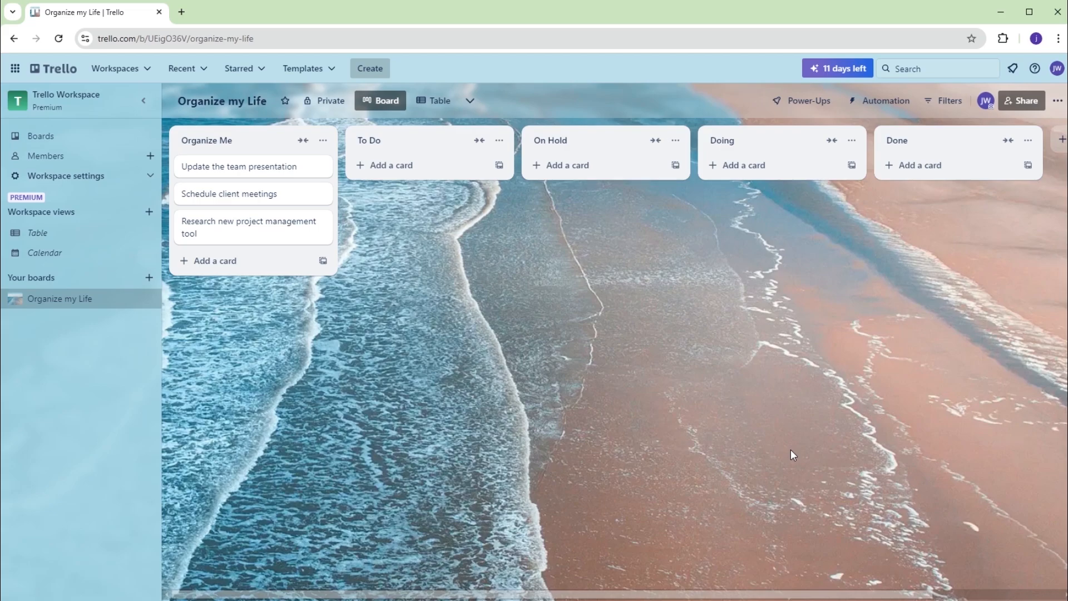
pyautogui.moveTo(672, 382)
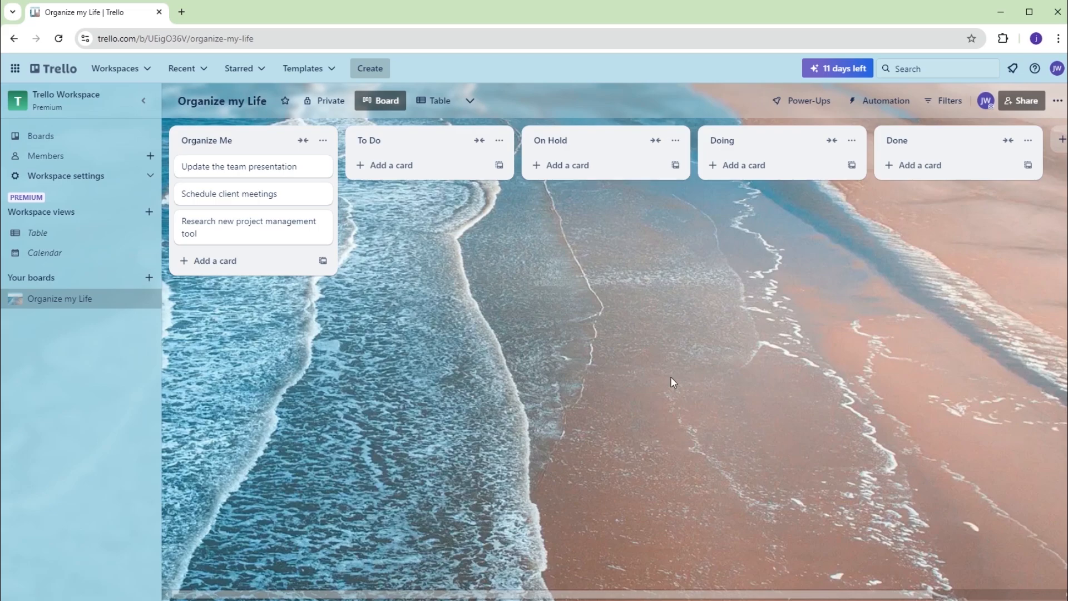
# Step: Drag Update the team presentation from To Do to On Hold to Doing, ending in Done
pyautogui.moveTo(252, 167); pyautogui.dragTo(429, 174)
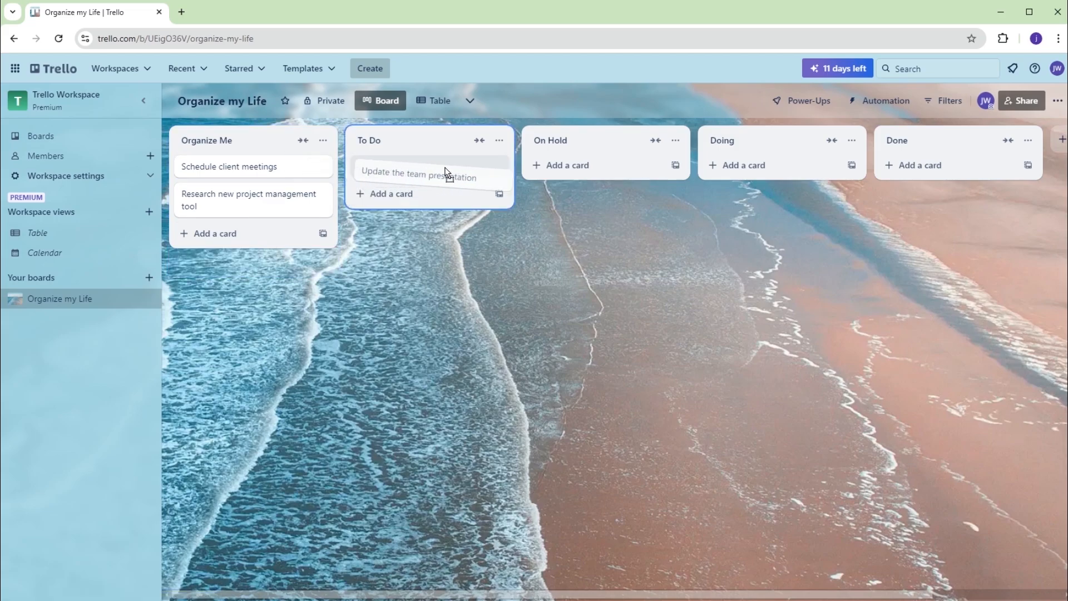
pyautogui.moveTo(429, 173); pyautogui.dragTo(606, 167)
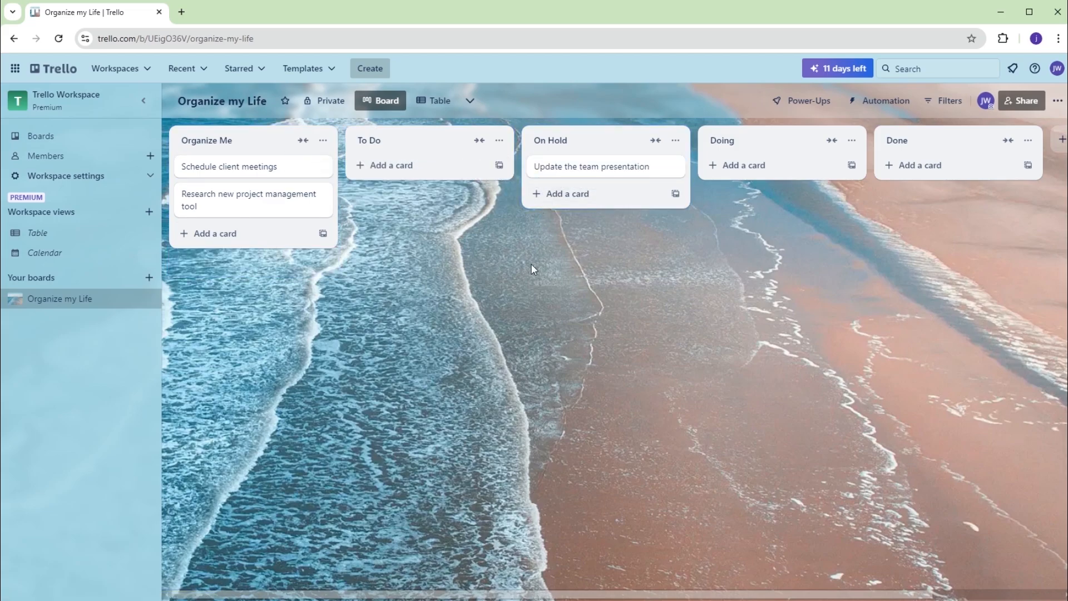
pyautogui.moveTo(592, 166); pyautogui.dragTo(773, 163)
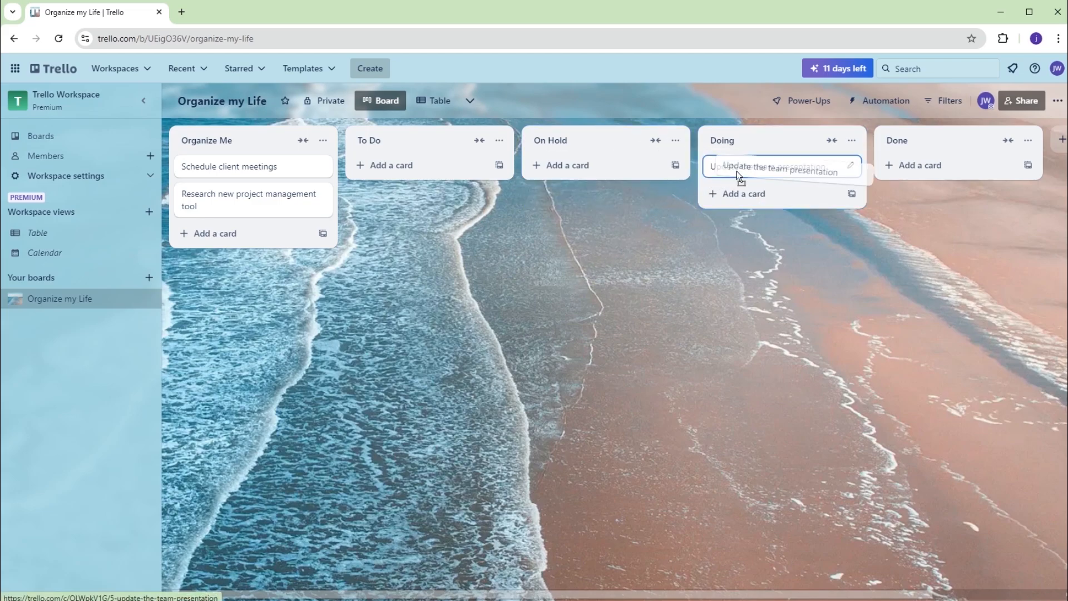
pyautogui.moveTo(782, 167); pyautogui.dragTo(957, 167)
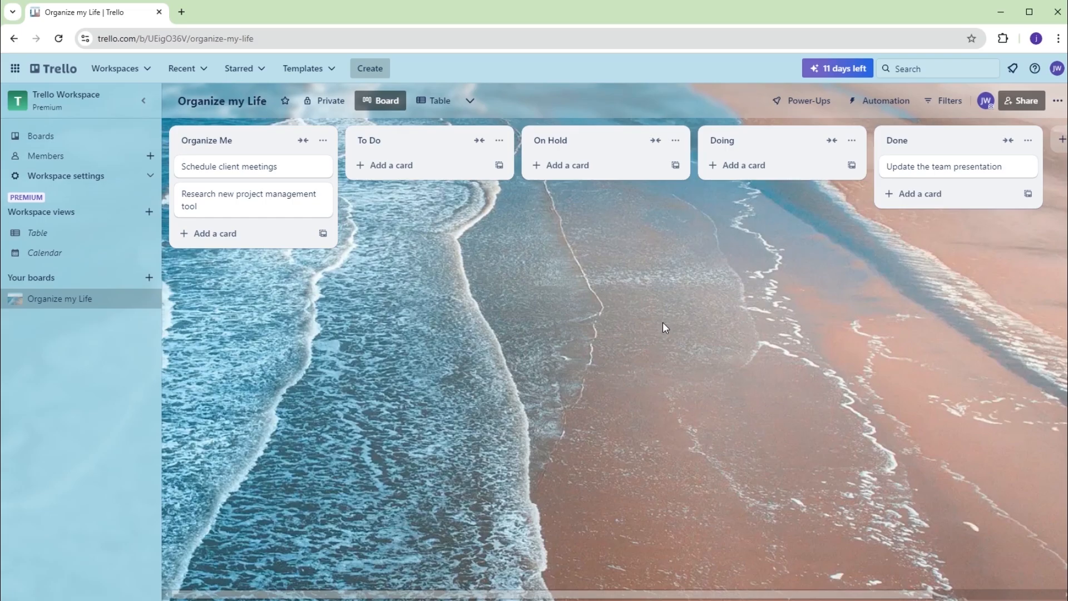
pyautogui.moveTo(669, 348)
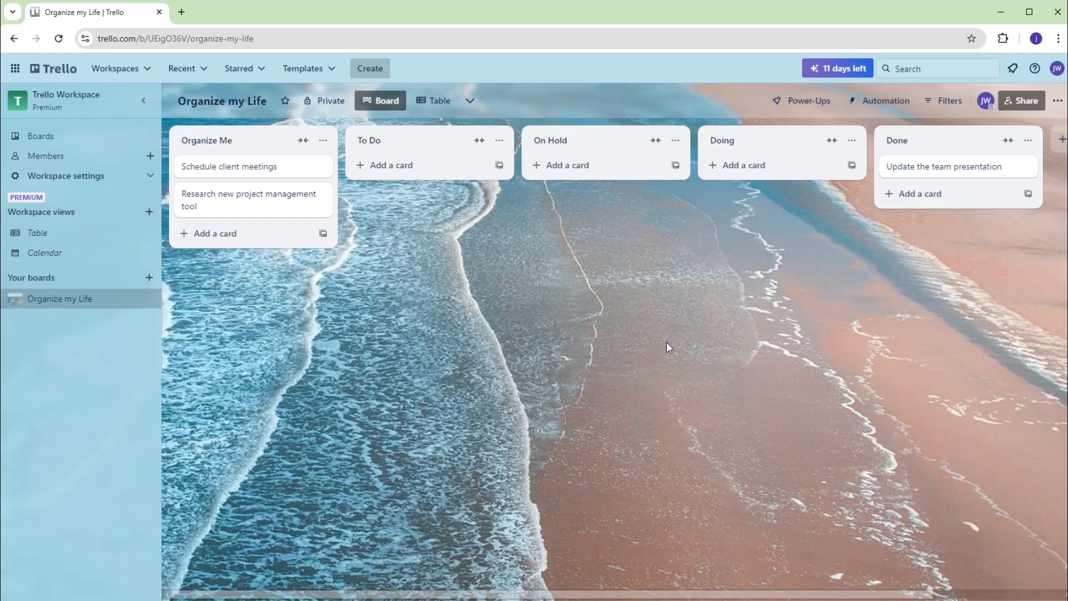
pyautogui.moveTo(713, 194)
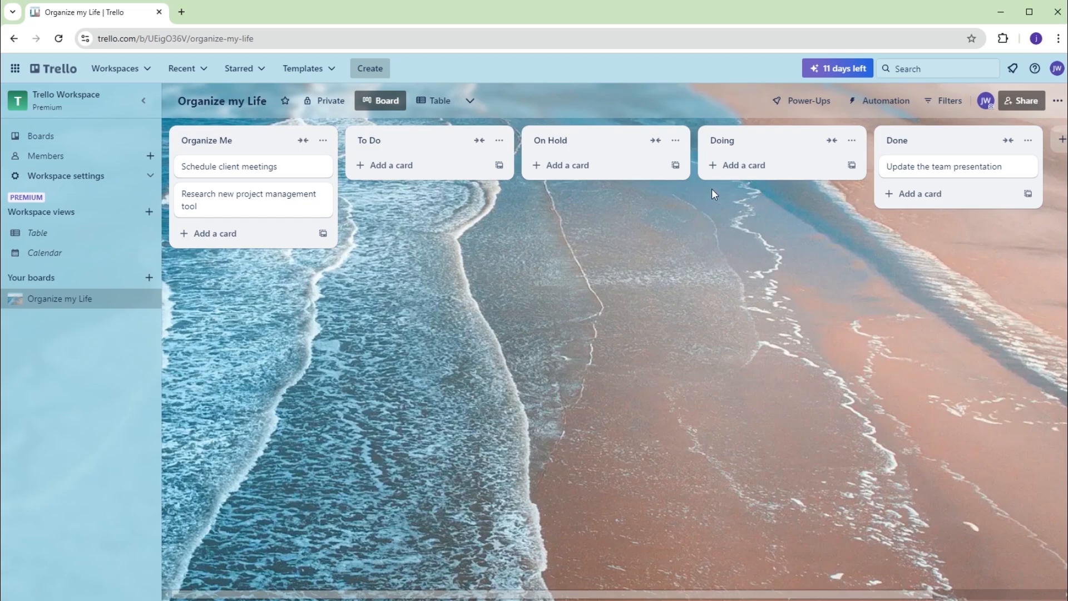
# Step: Search the Power-Ups directory for 'Ca' and add the Calendar Power-Up
pyautogui.click(807, 101)
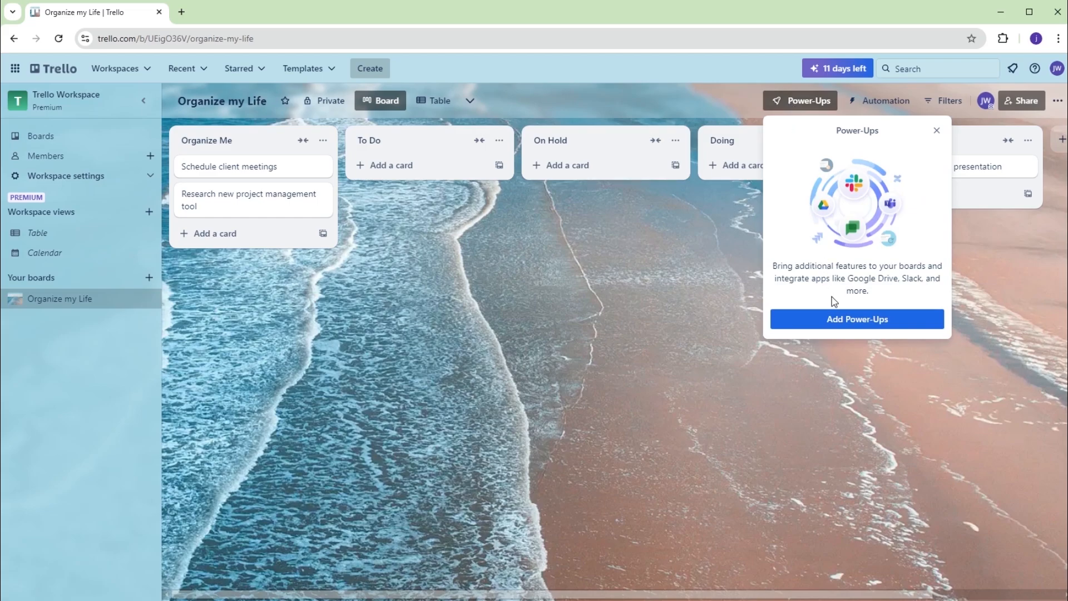
pyautogui.click(857, 319)
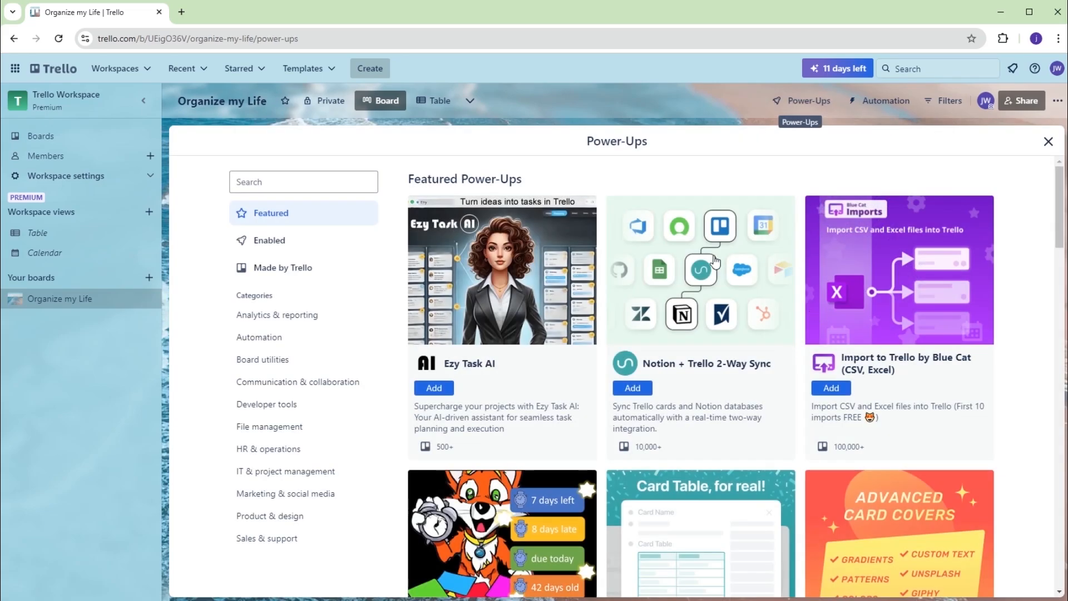
pyautogui.write('Calendar')
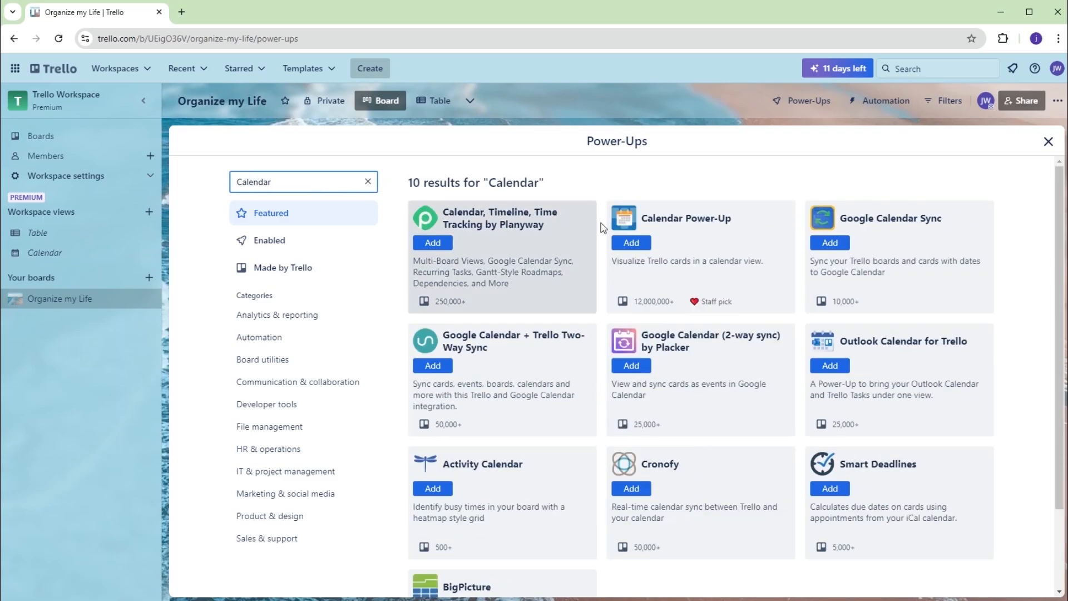
pyautogui.click(629, 243)
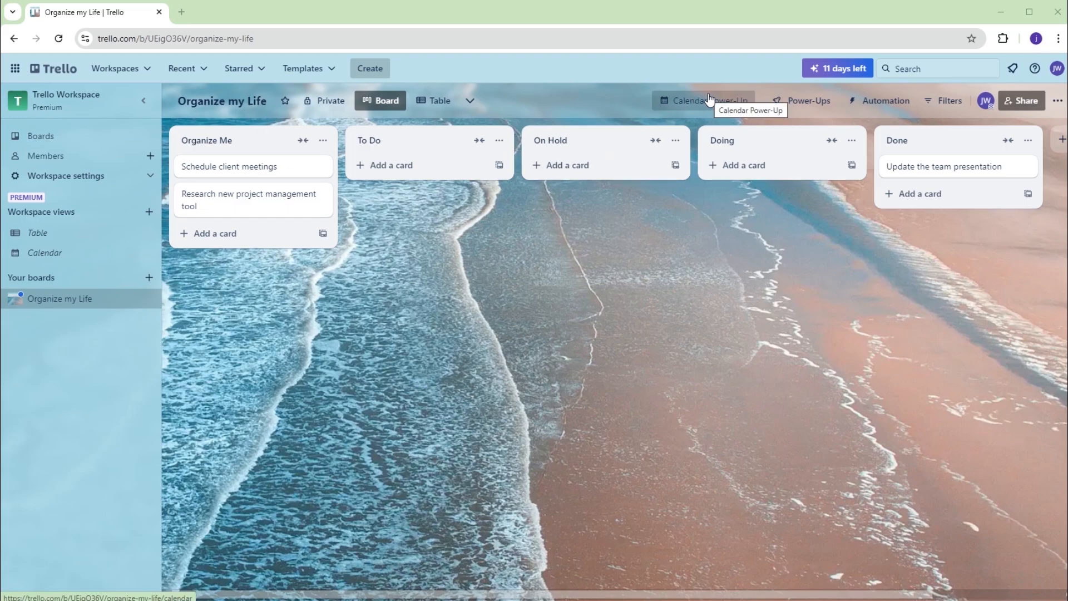
pyautogui.click(703, 100)
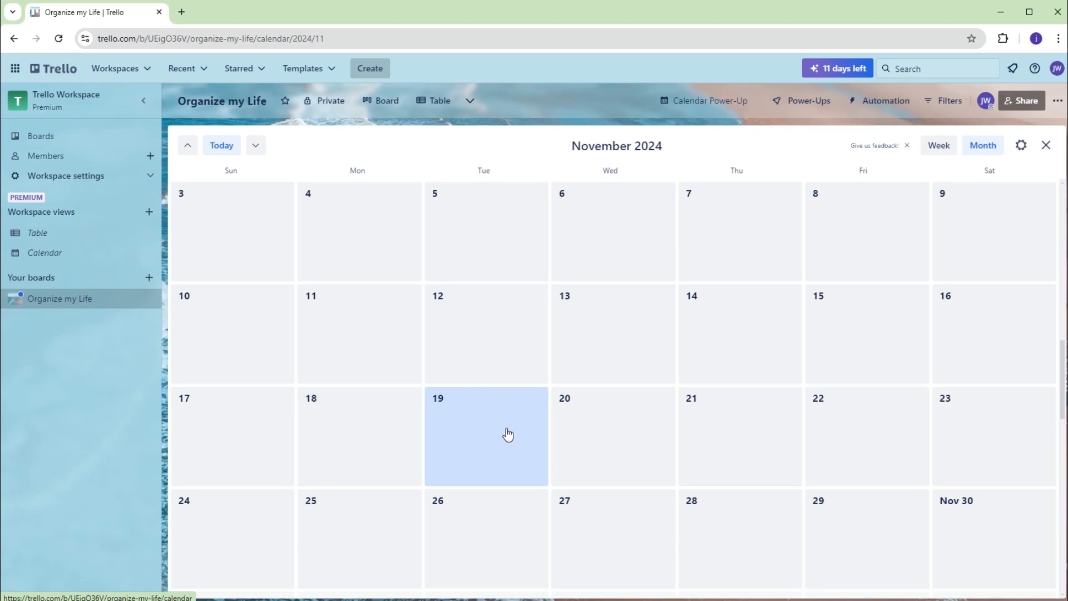
pyautogui.click(255, 145)
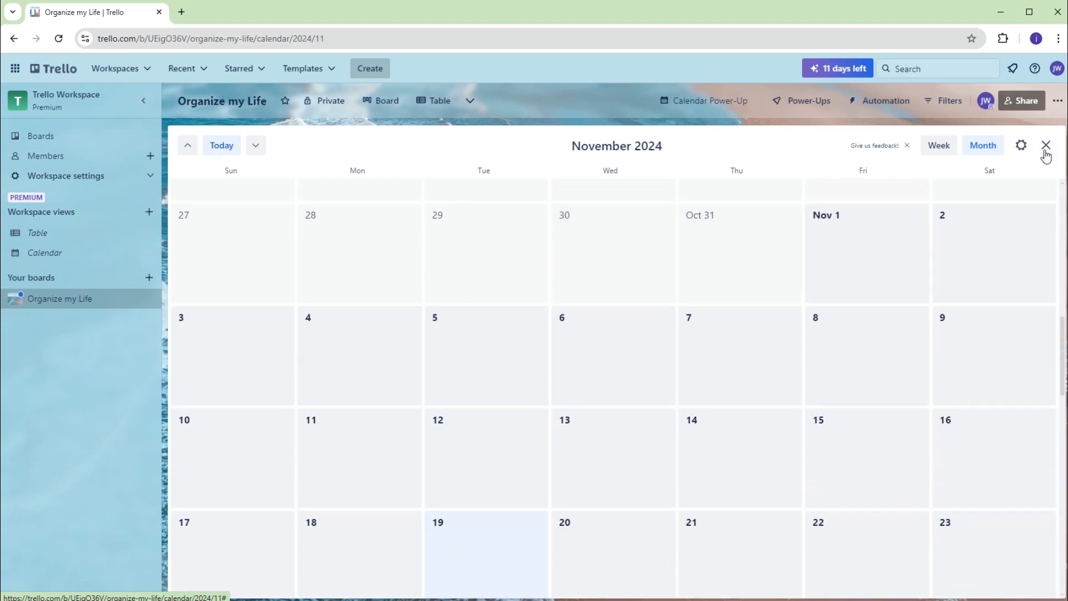
pyautogui.click(1047, 145)
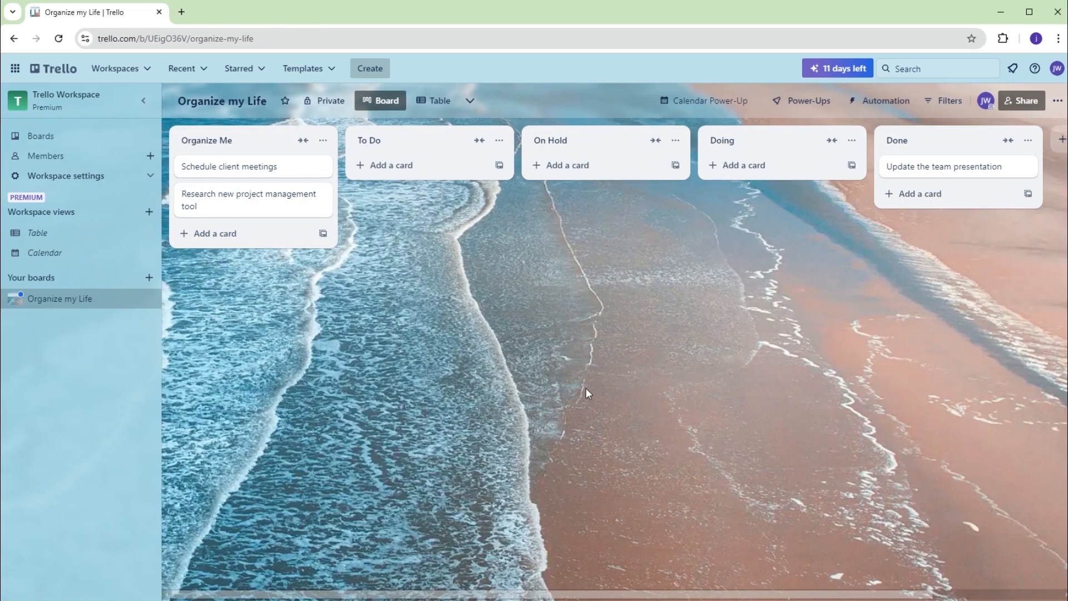
pyautogui.moveTo(464, 366)
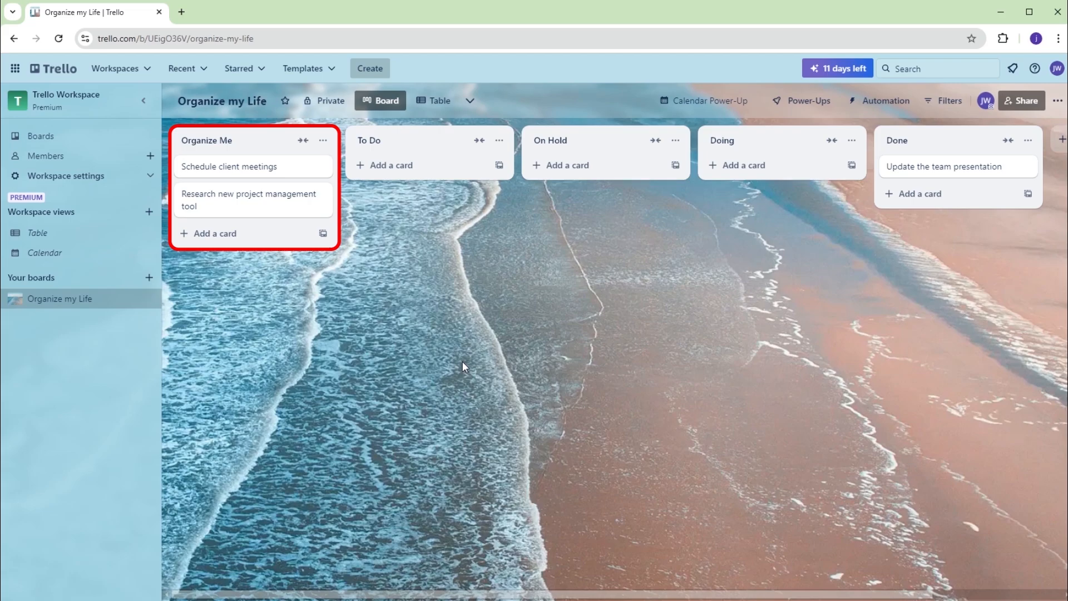
pyautogui.moveTo(231, 167)
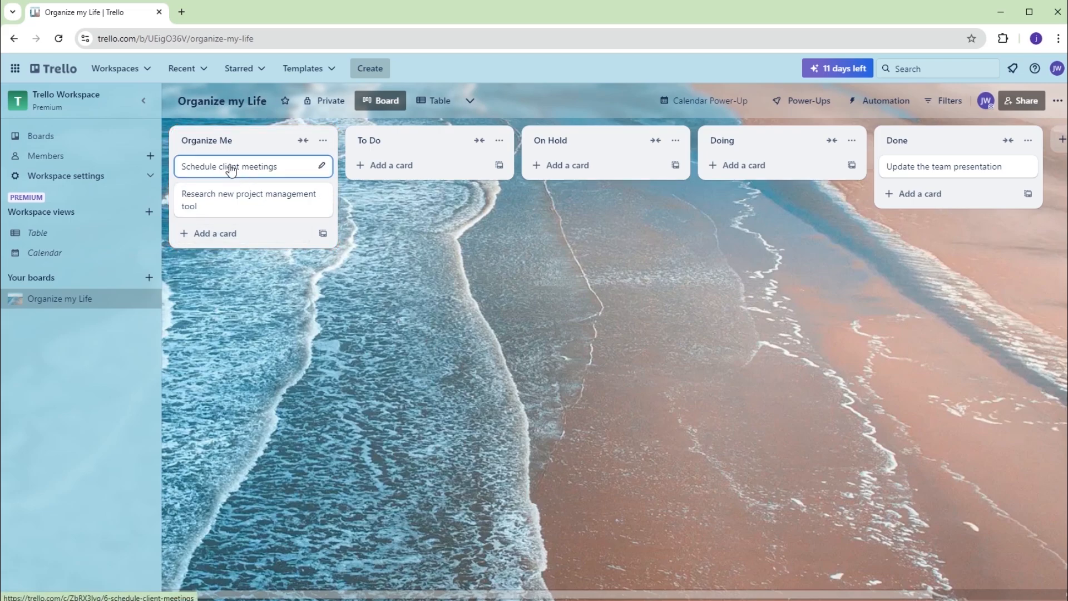
# Step: Drop Schedule client meetings into Done and save a Nov 22 due date on the research card
pyautogui.moveTo(252, 166); pyautogui.dragTo(957, 194)
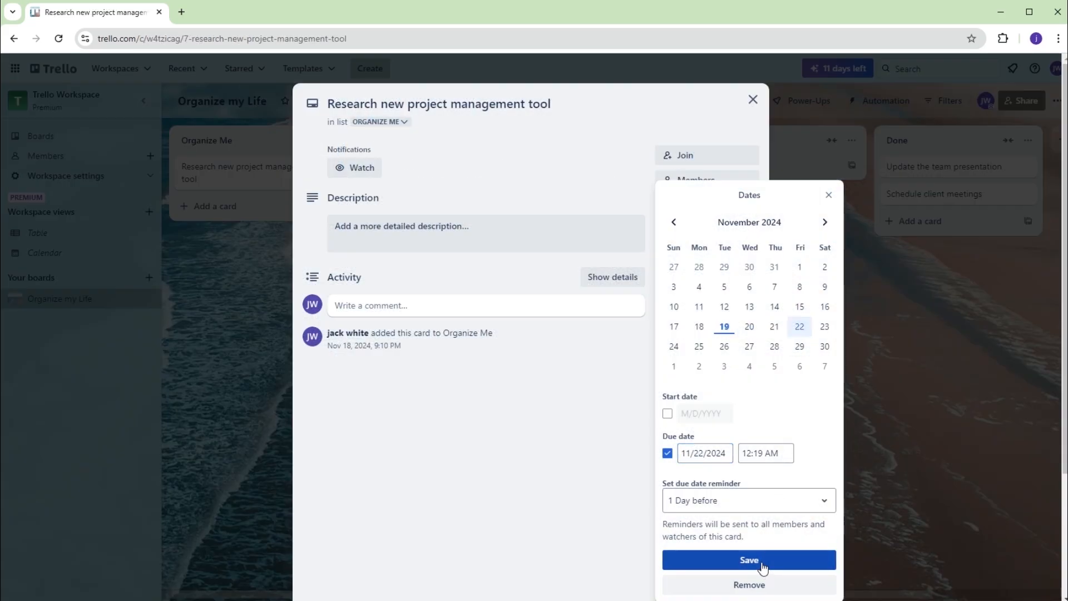
pyautogui.click(748, 559)
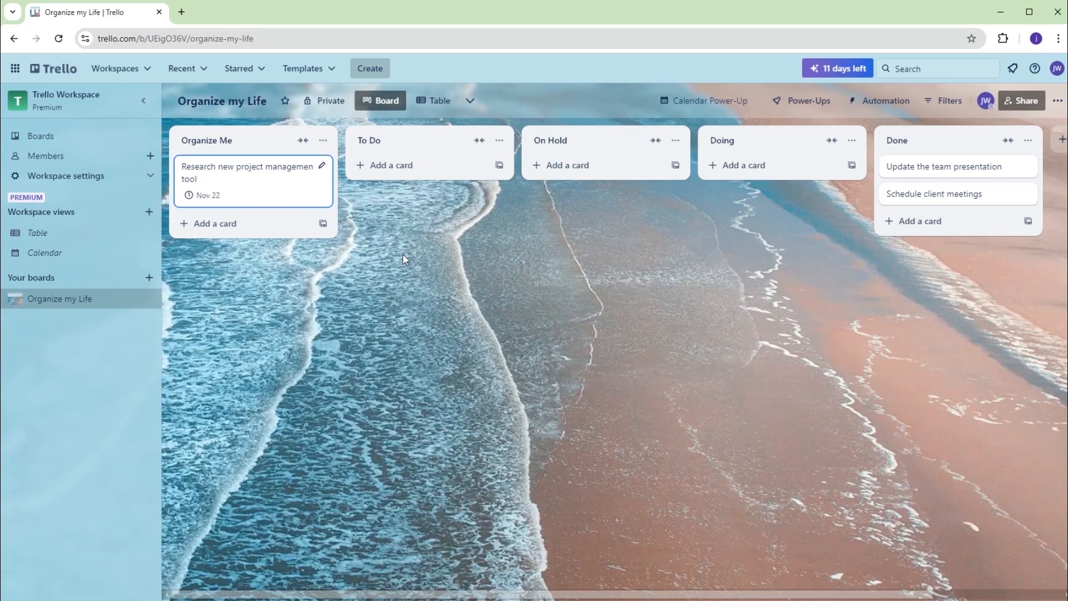